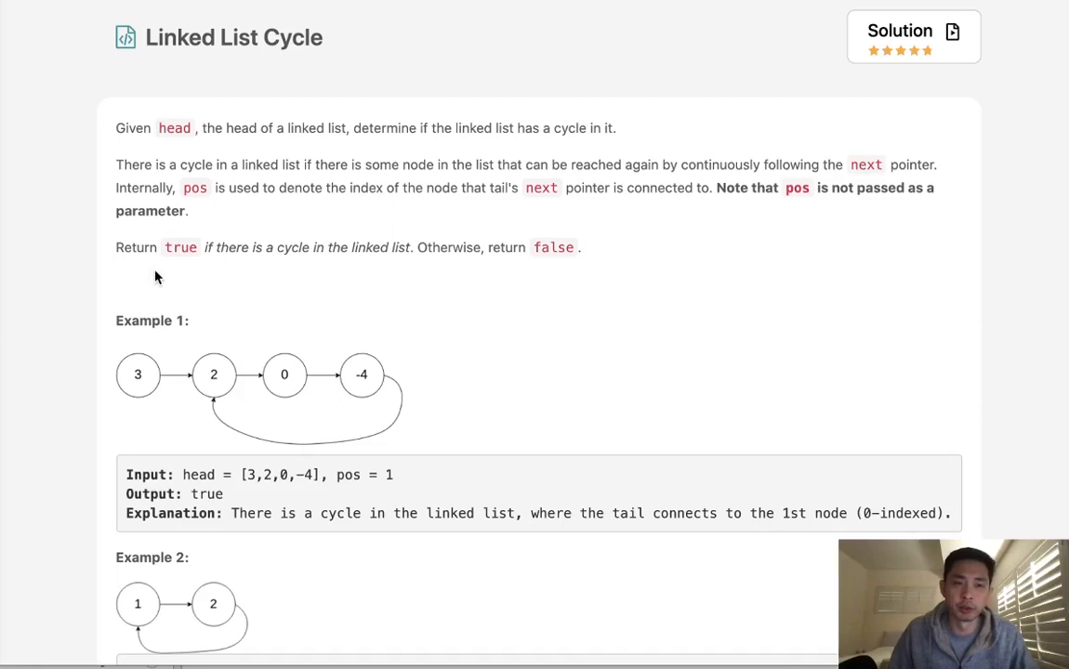
pyautogui.moveTo(249, 86)
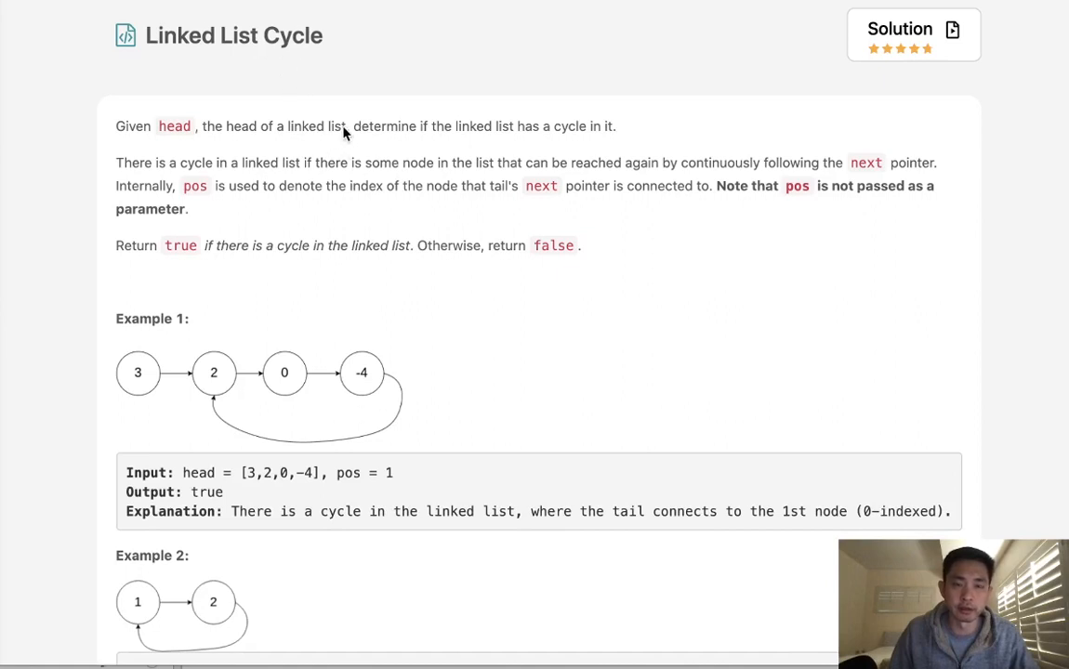
pyautogui.moveTo(327, 150)
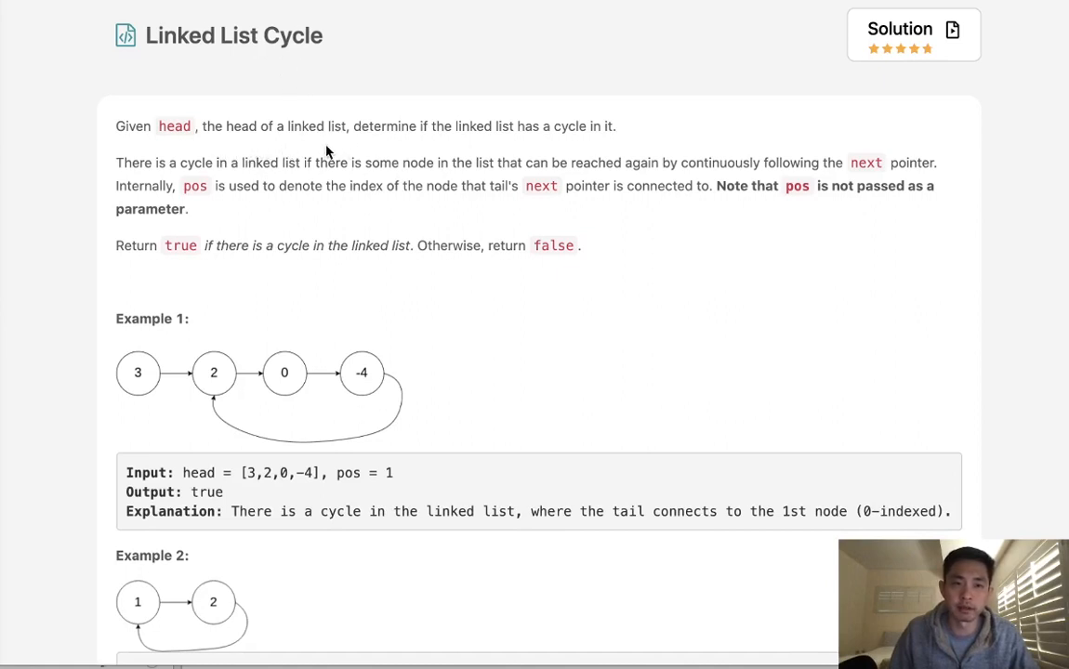
pyautogui.moveTo(480, 151)
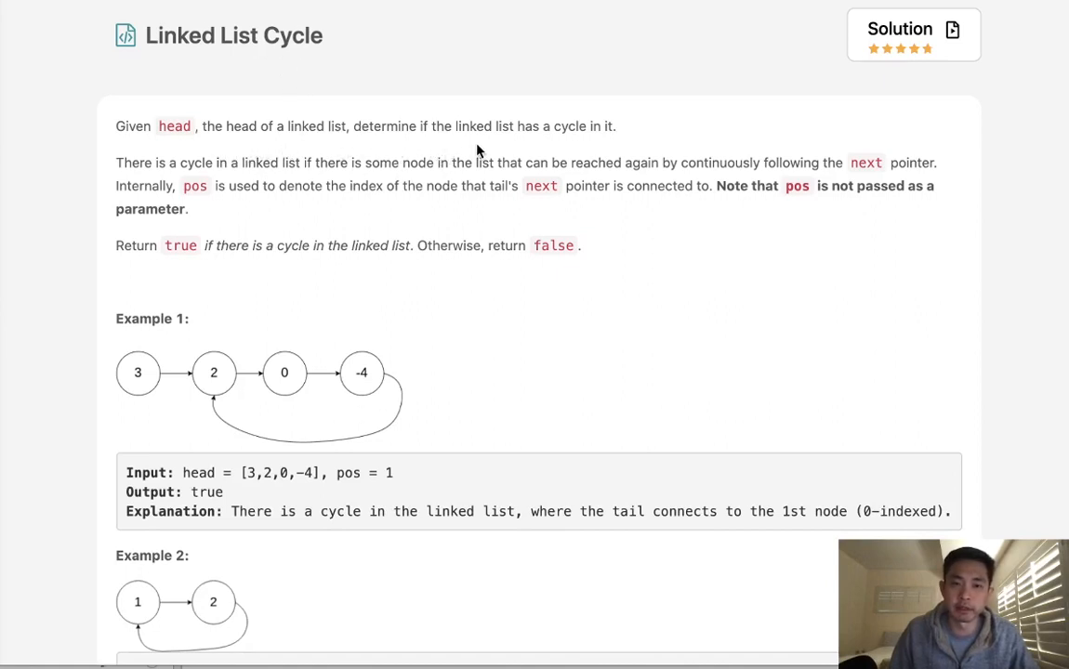
pyautogui.moveTo(193, 190)
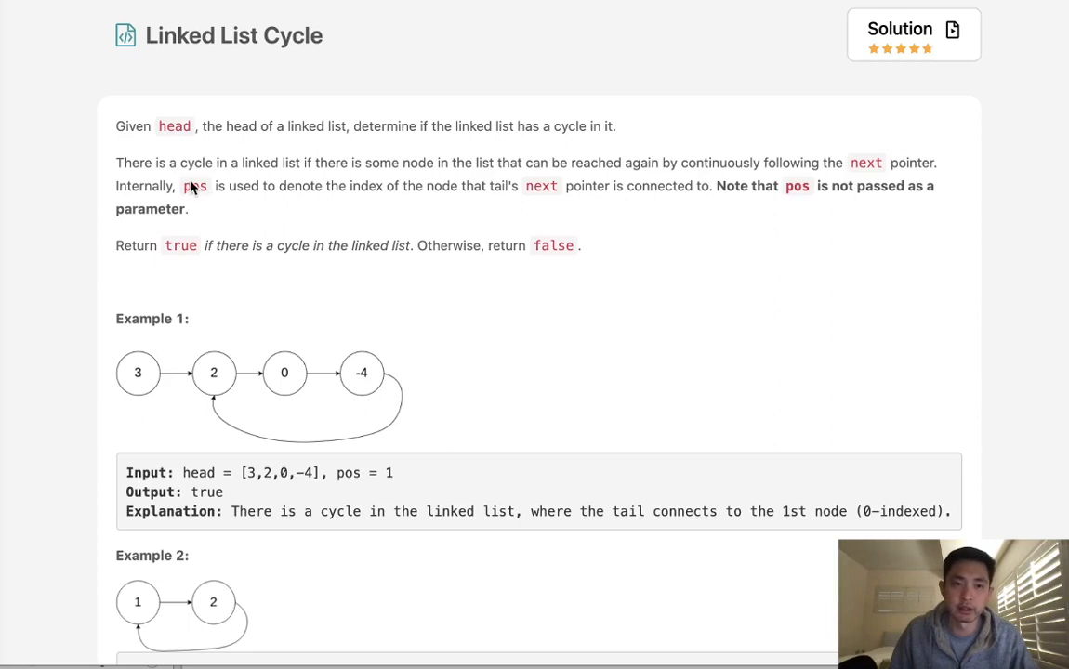
pyautogui.moveTo(264, 443)
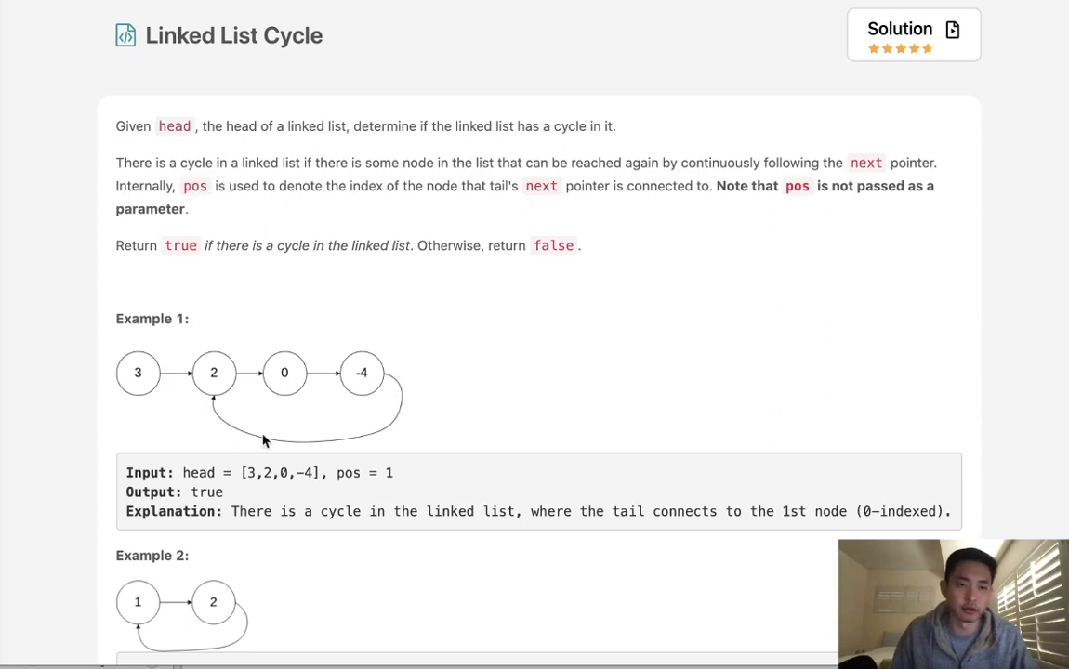
# Step: Scroll past Example 1's cycle diagram and the Follow up down to the Python3 starter code
pyautogui.scroll(-3)
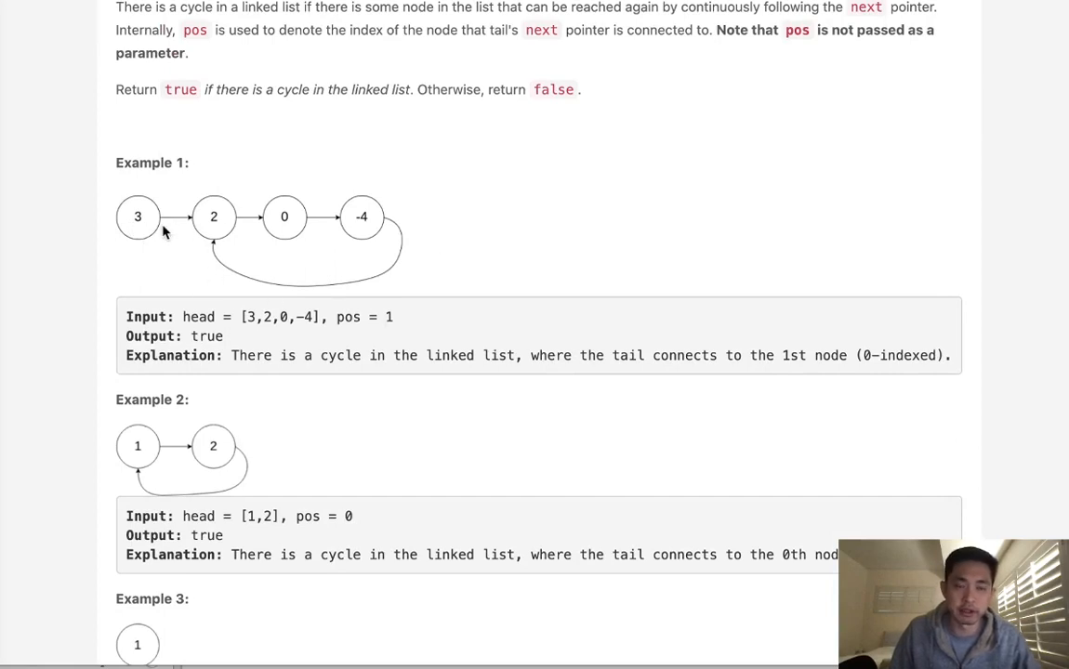
pyautogui.moveTo(365, 323)
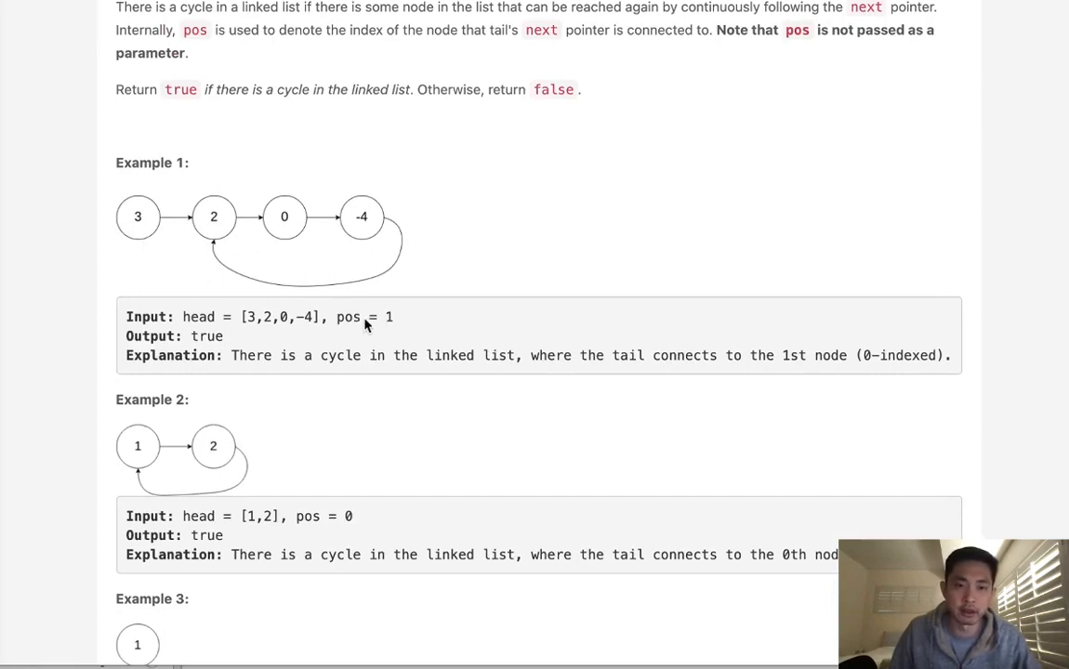
pyautogui.moveTo(246, 244)
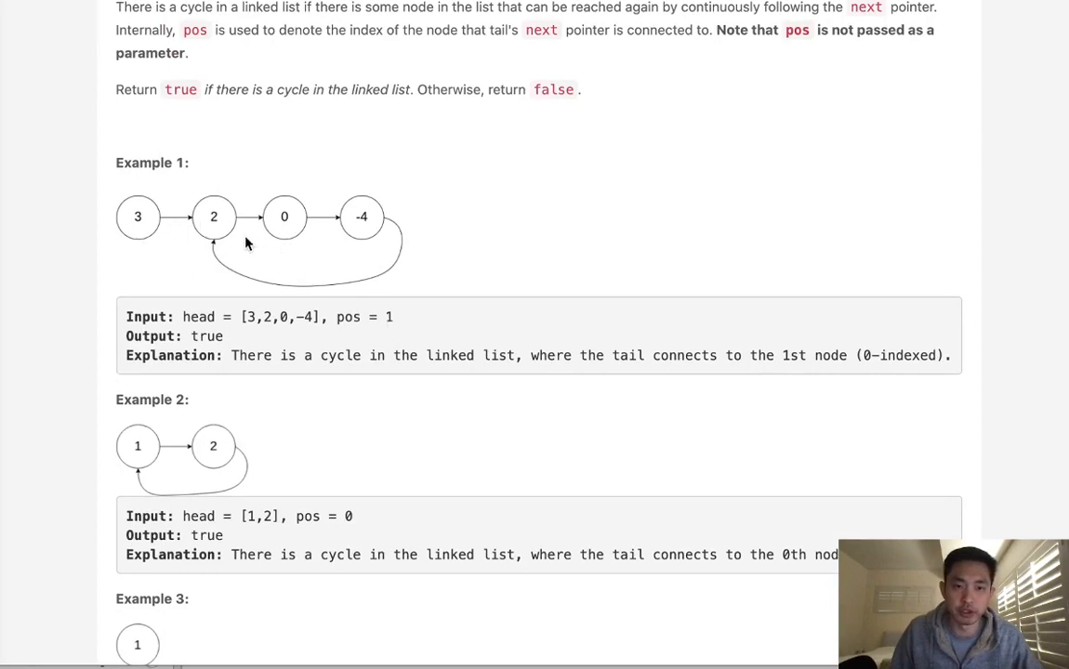
pyautogui.moveTo(325, 231)
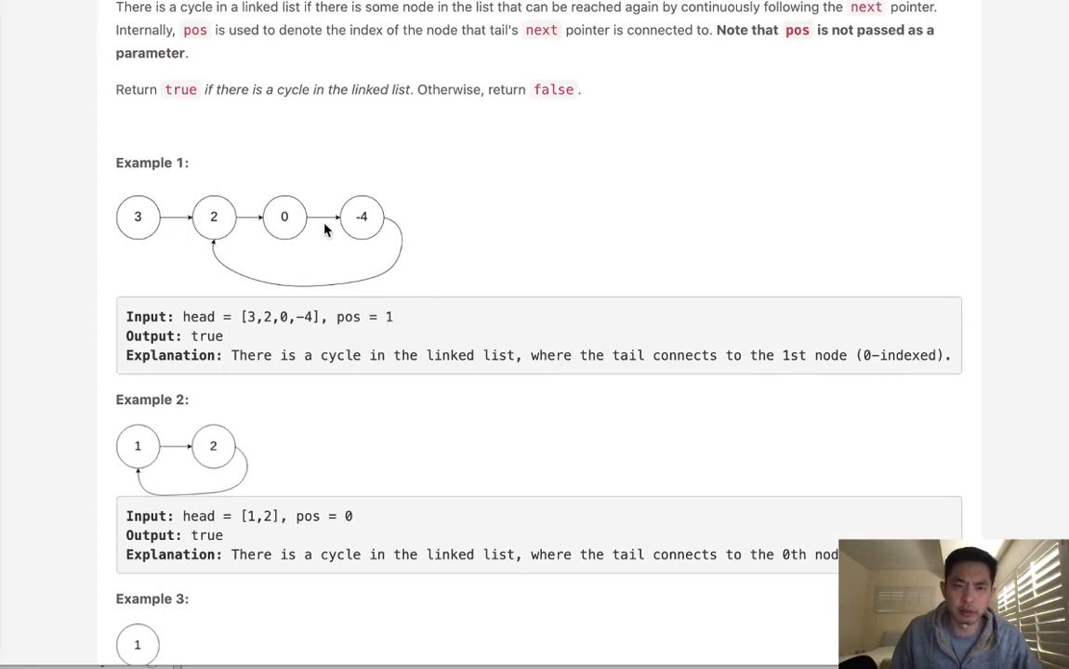
pyautogui.scroll(-3)
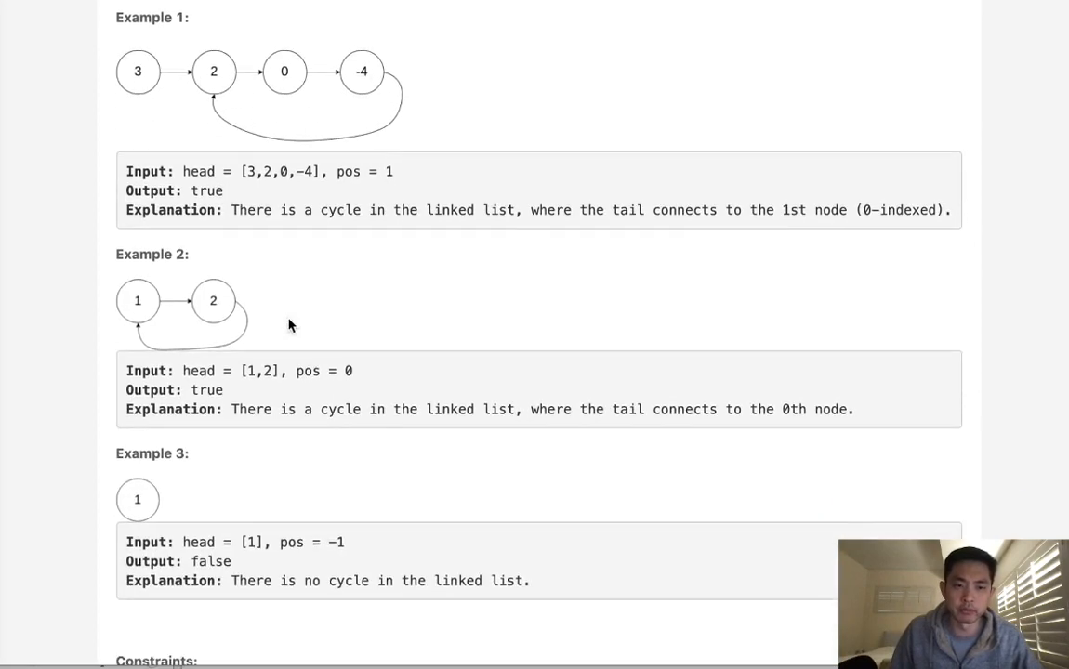
pyautogui.scroll(-3)
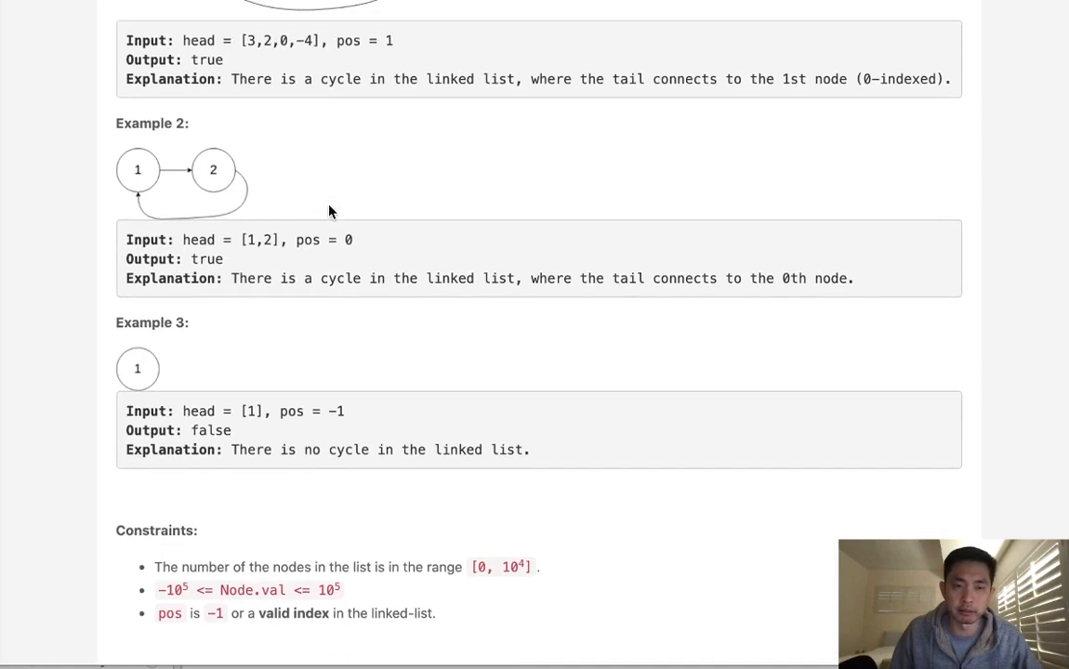
pyautogui.moveTo(389, 264)
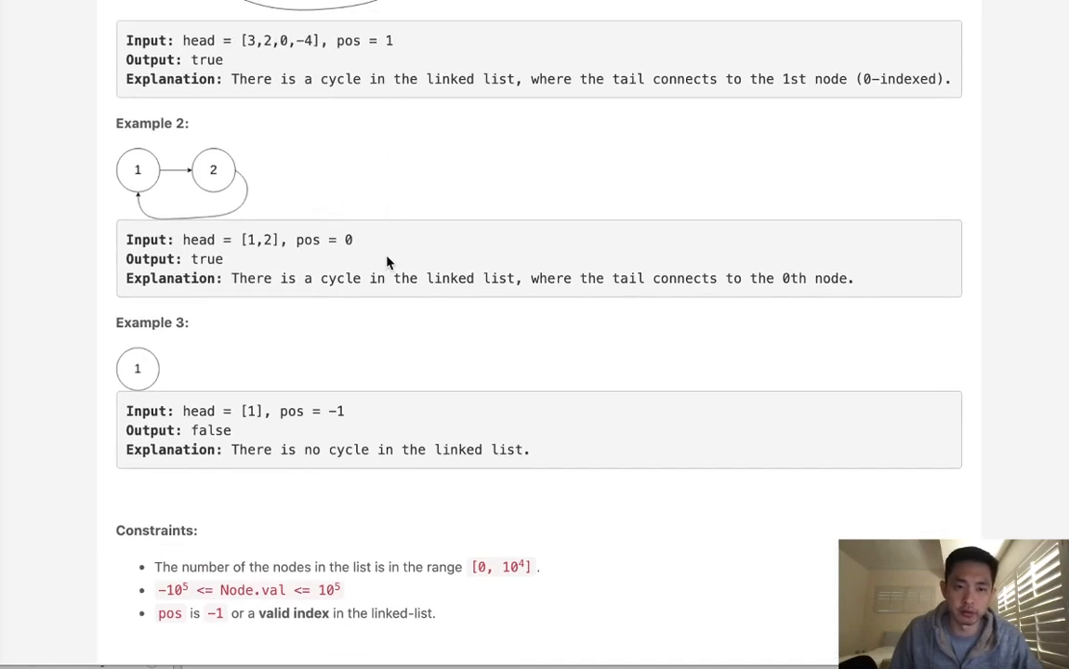
pyautogui.scroll(-3)
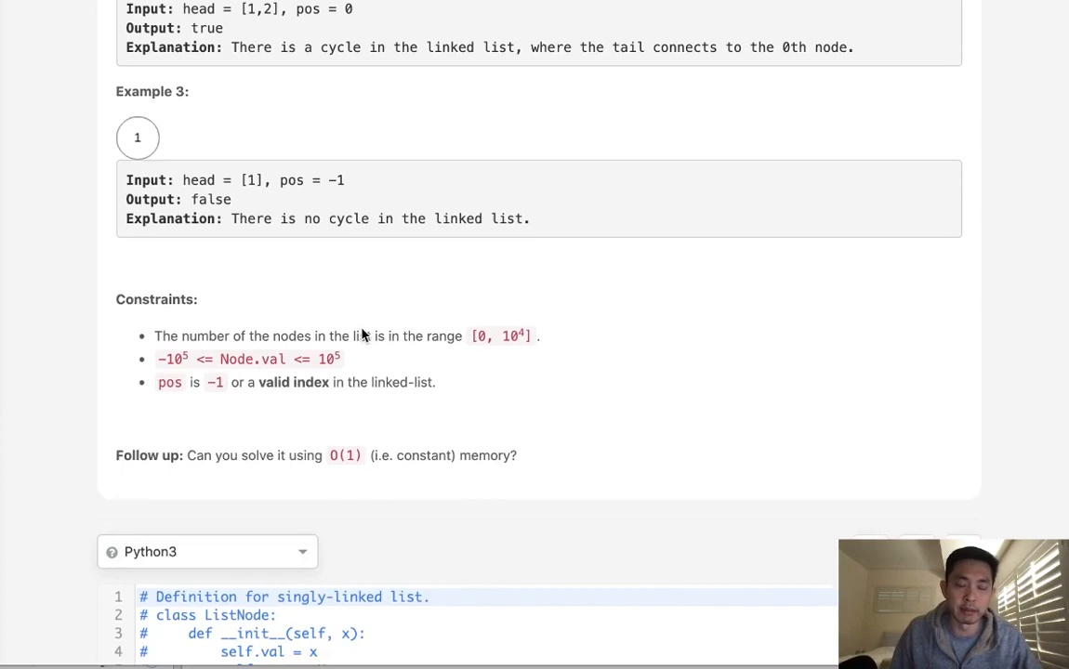
pyautogui.scroll(-3)
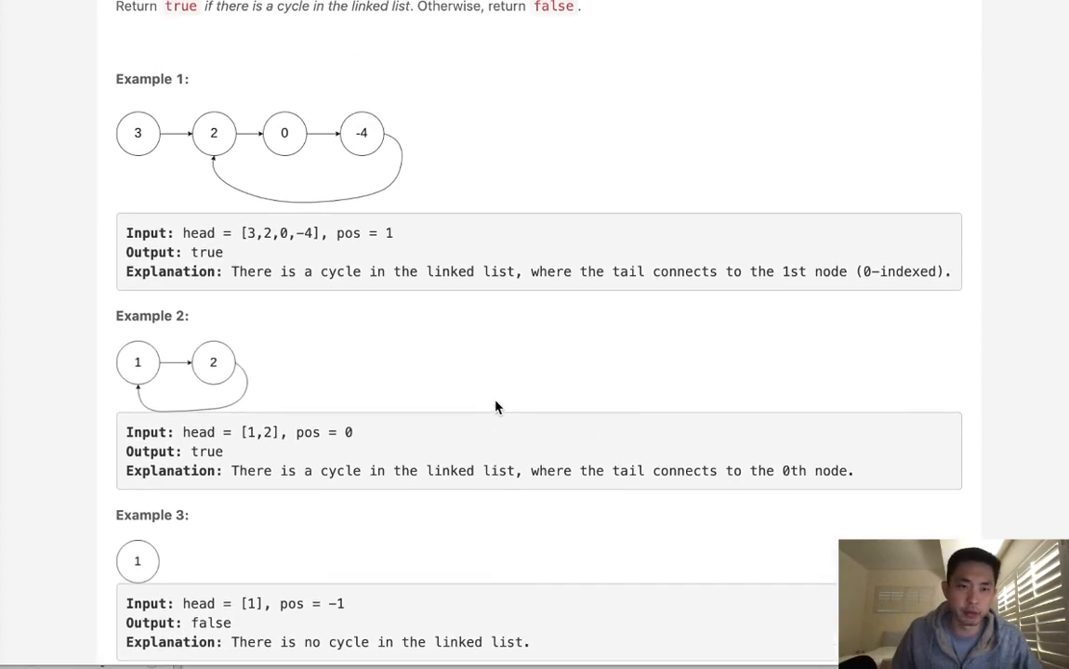
pyautogui.moveTo(128, 115)
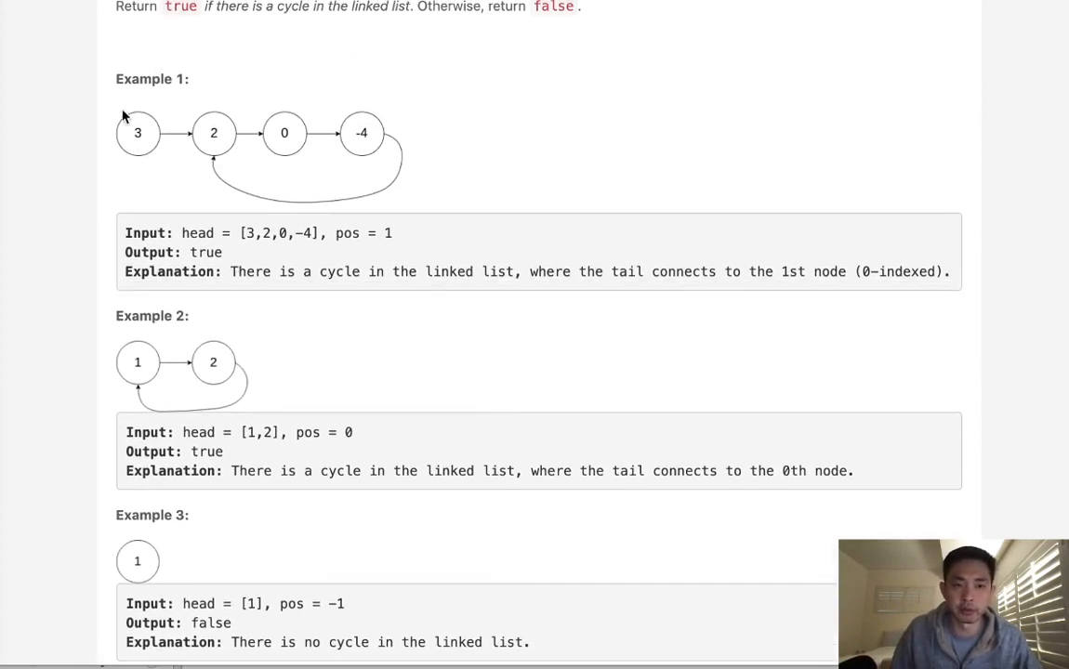
pyautogui.moveTo(212, 140)
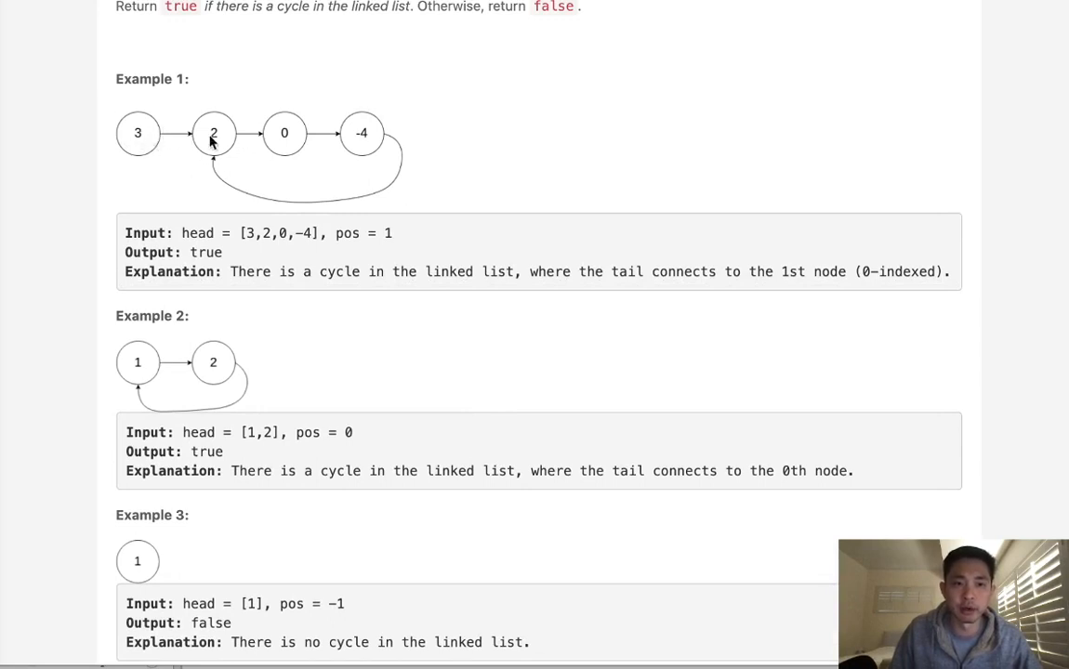
pyautogui.moveTo(207, 137)
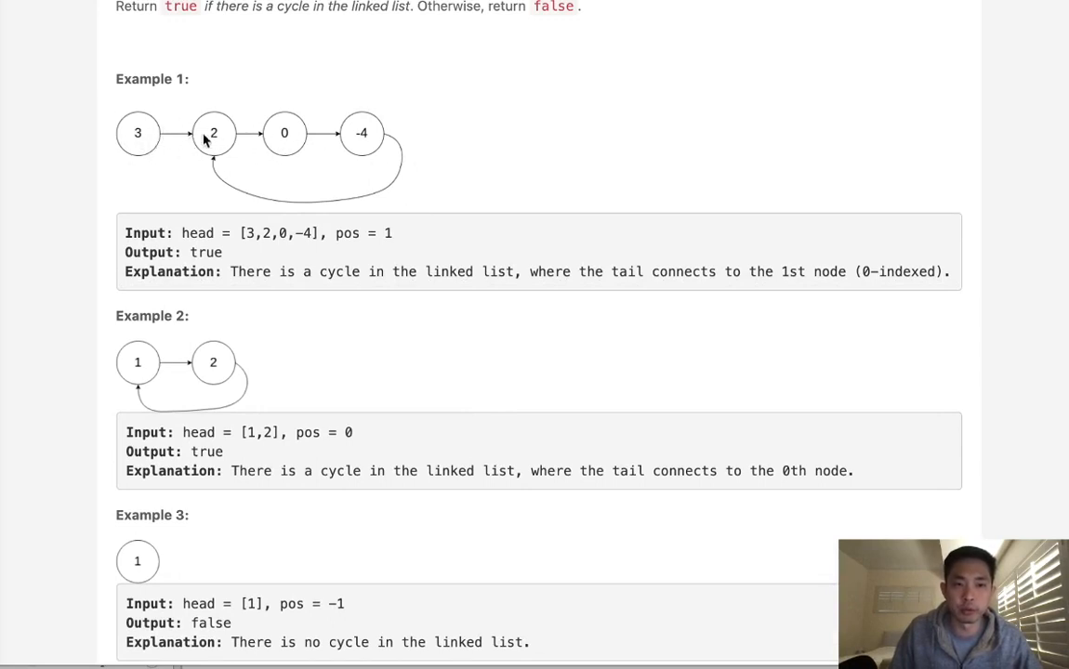
pyautogui.moveTo(325, 156)
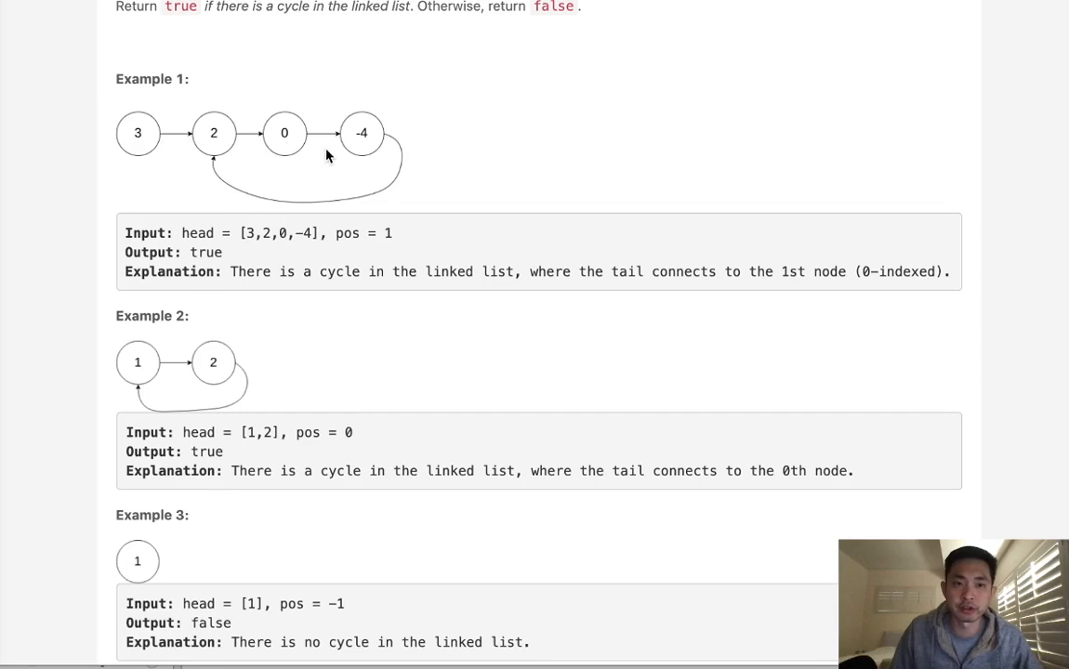
pyautogui.moveTo(390, 152)
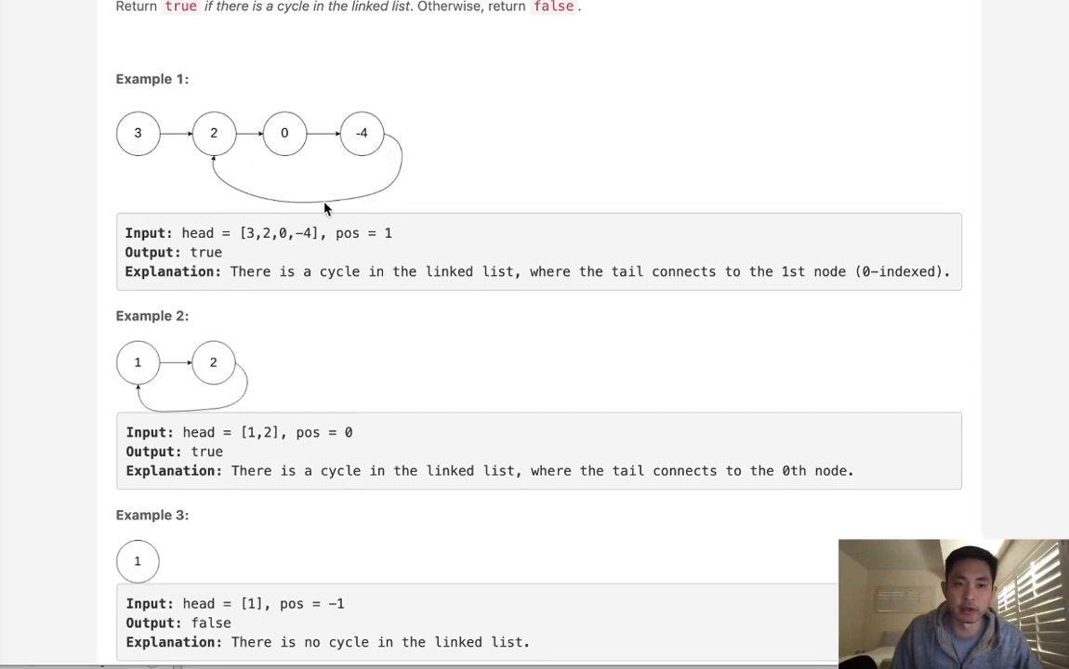
pyautogui.moveTo(193, 271)
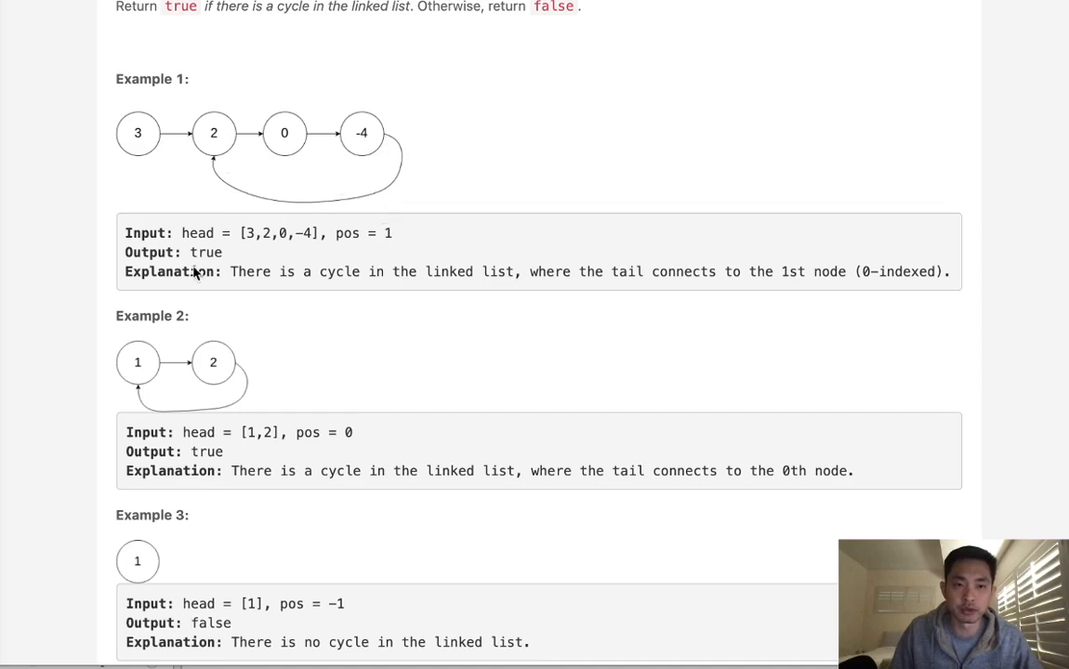
pyautogui.moveTo(465, 167)
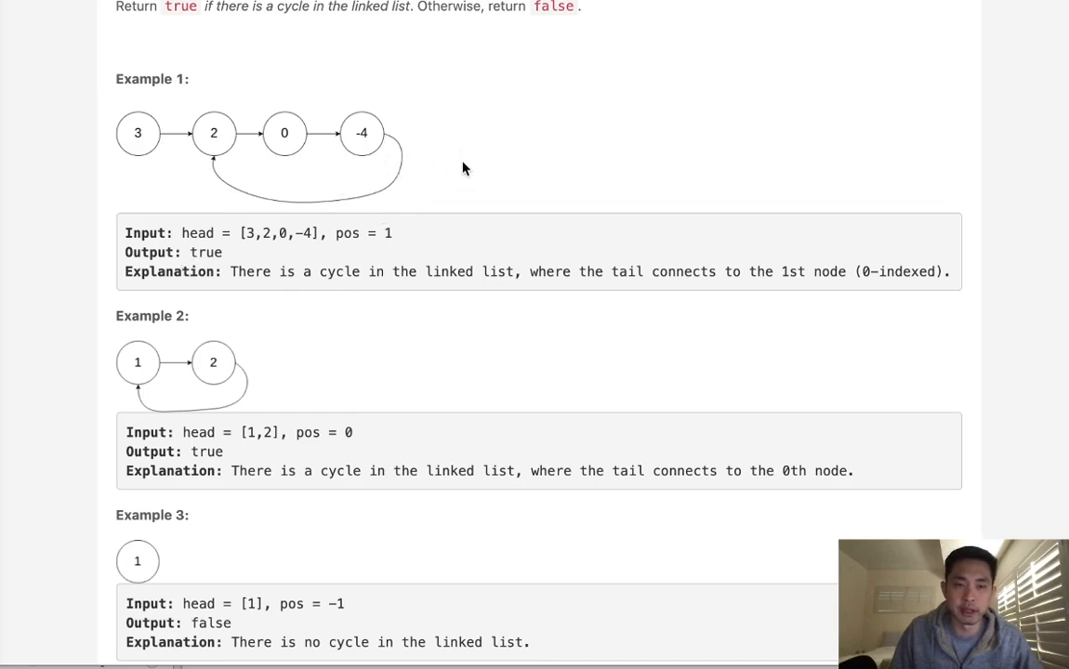
pyautogui.moveTo(264, 182)
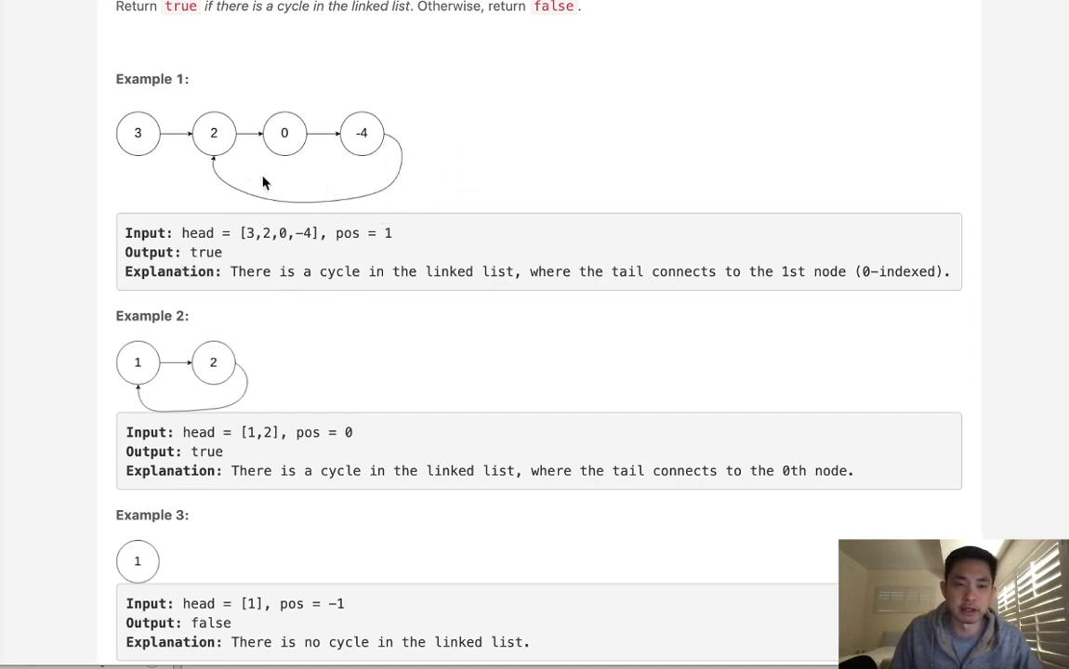
pyautogui.scroll(-3)
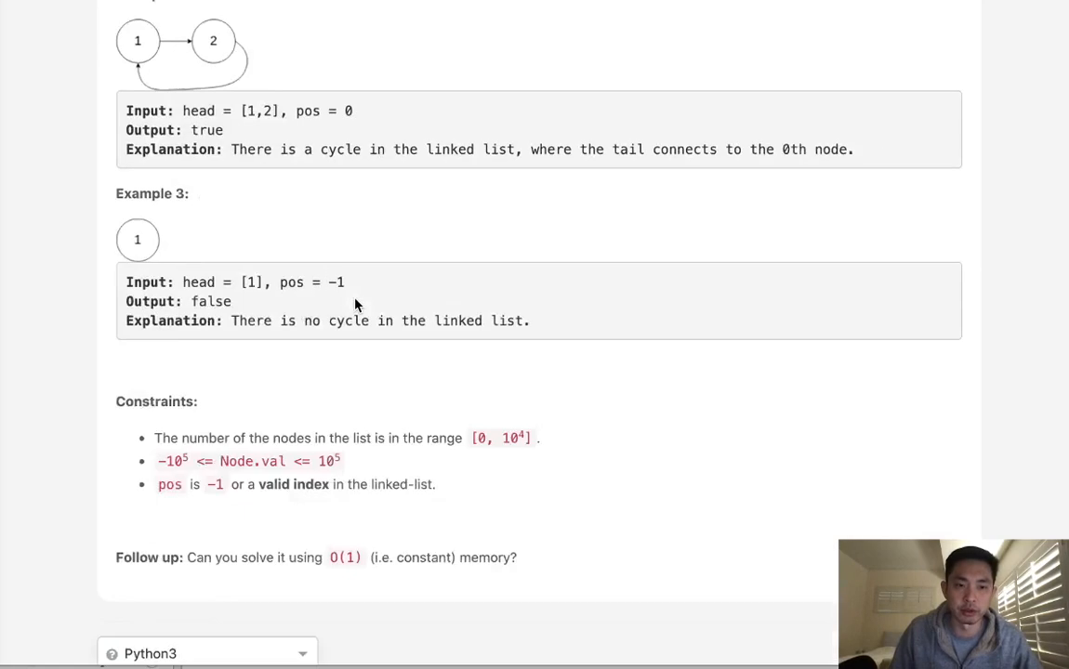
pyautogui.scroll(-3)
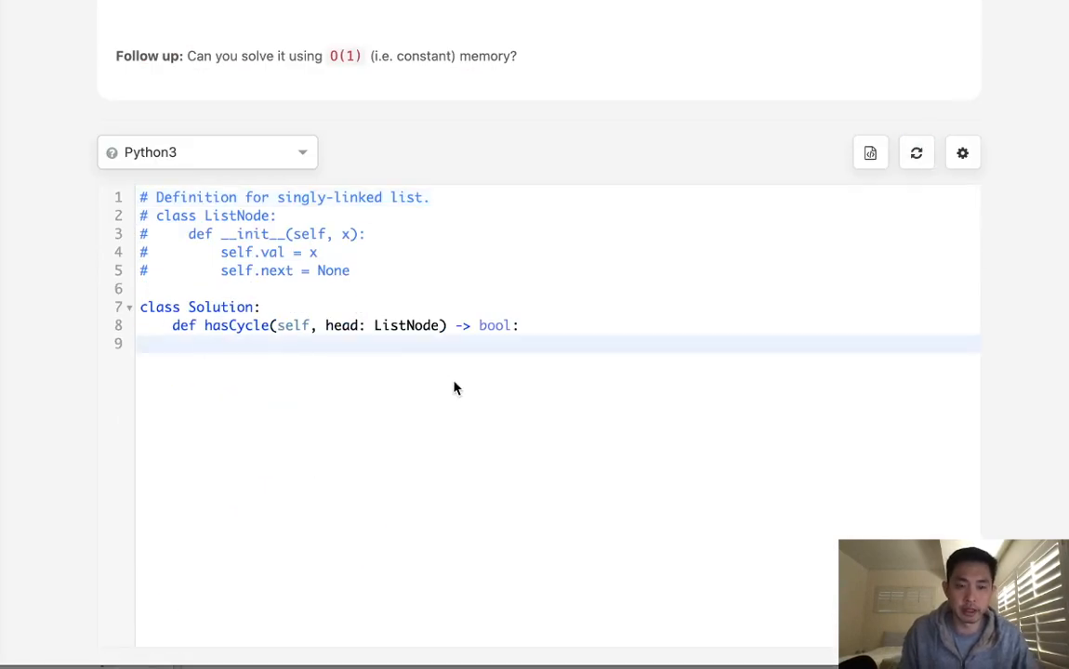
# Step: Start hasCycle with a seen set, cur = head and a while cur loop
pyautogui.write('seen = set(')
pyautogui.write('c')
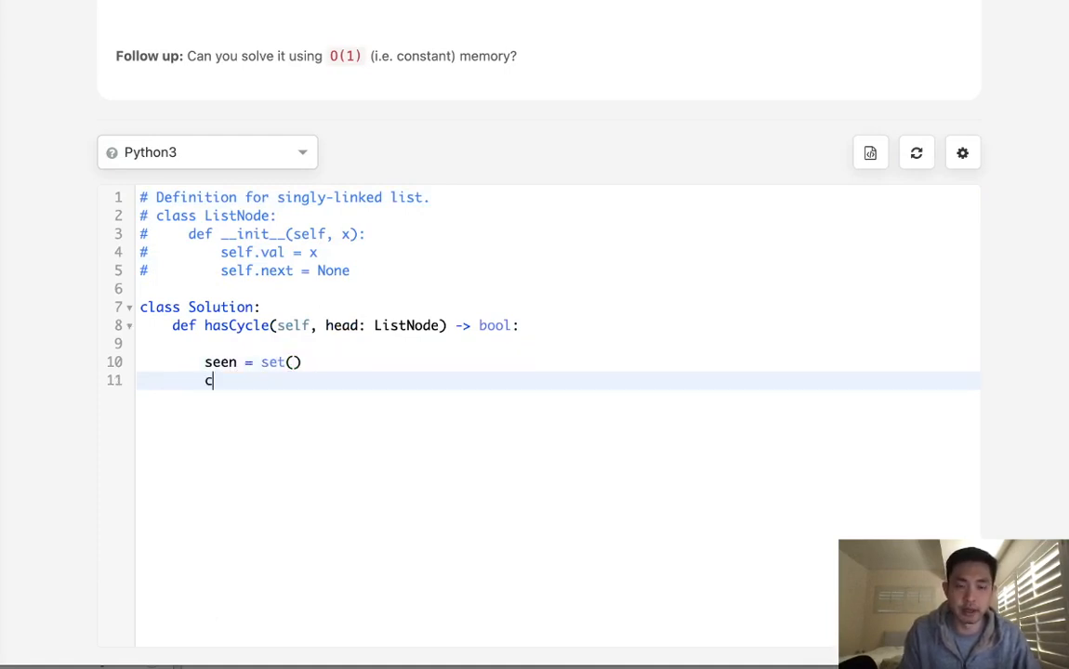
pyautogui.write('ur = head')
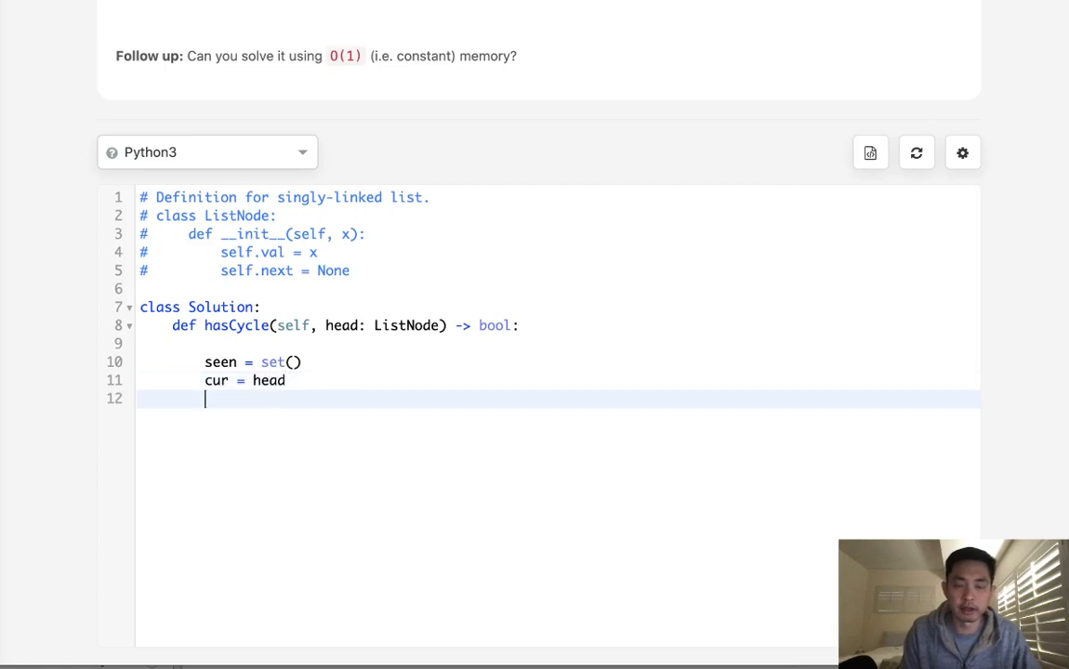
pyautogui.write('while cur:')
pyautogui.write('if cur in')
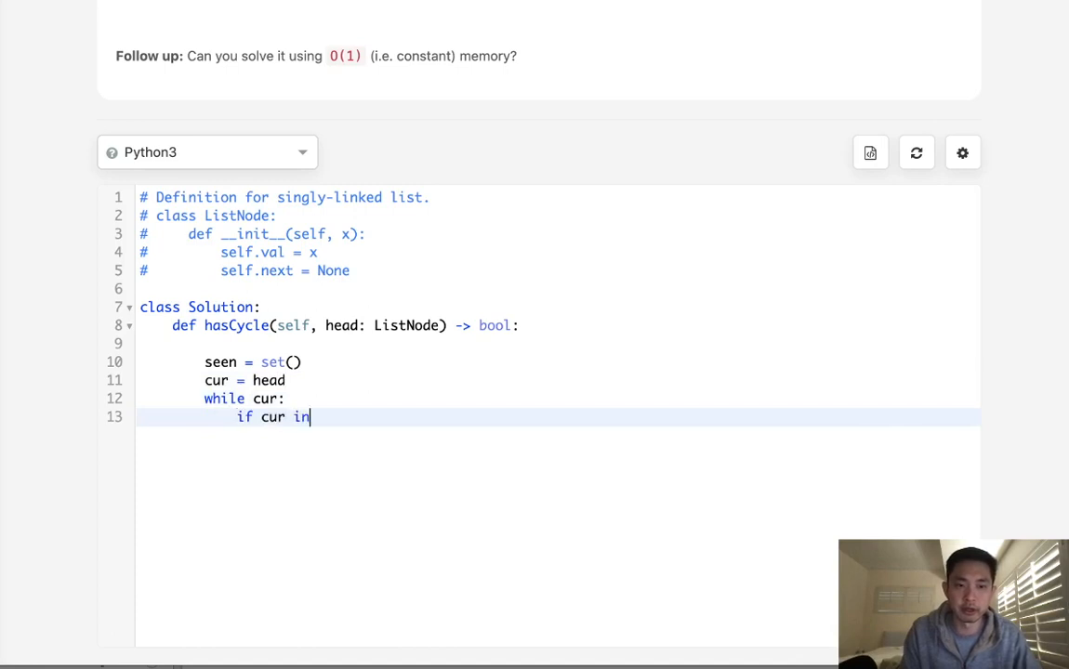
# Step: Inside the loop return False if cur is in seen, else seen.add(cur) and advance cur = cur.next
pyautogui.write('seen:')
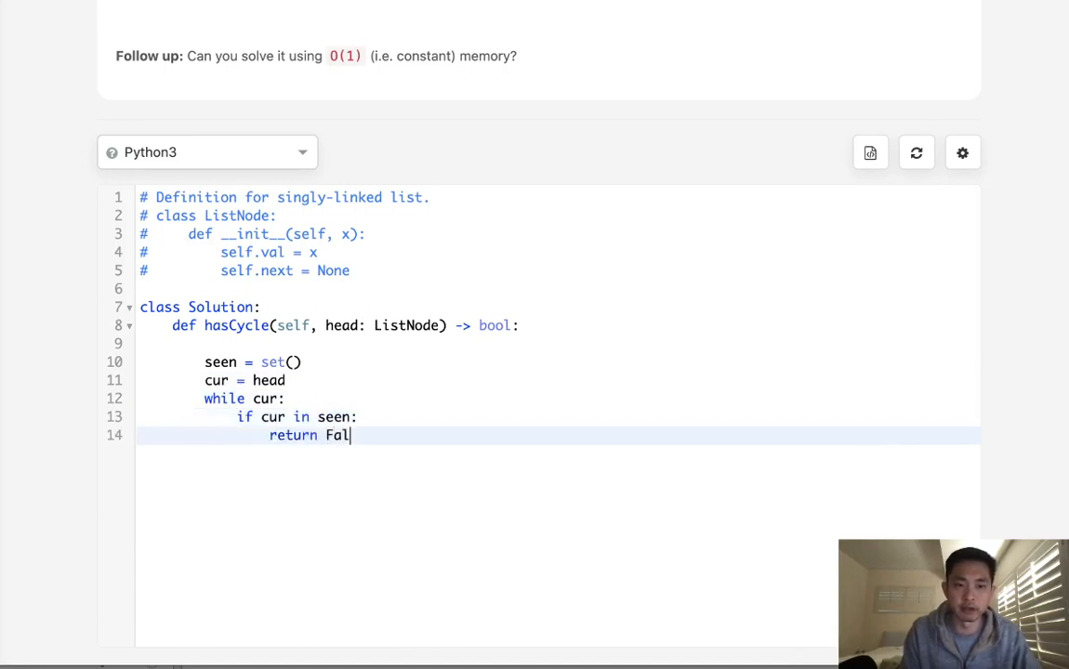
pyautogui.write('se')
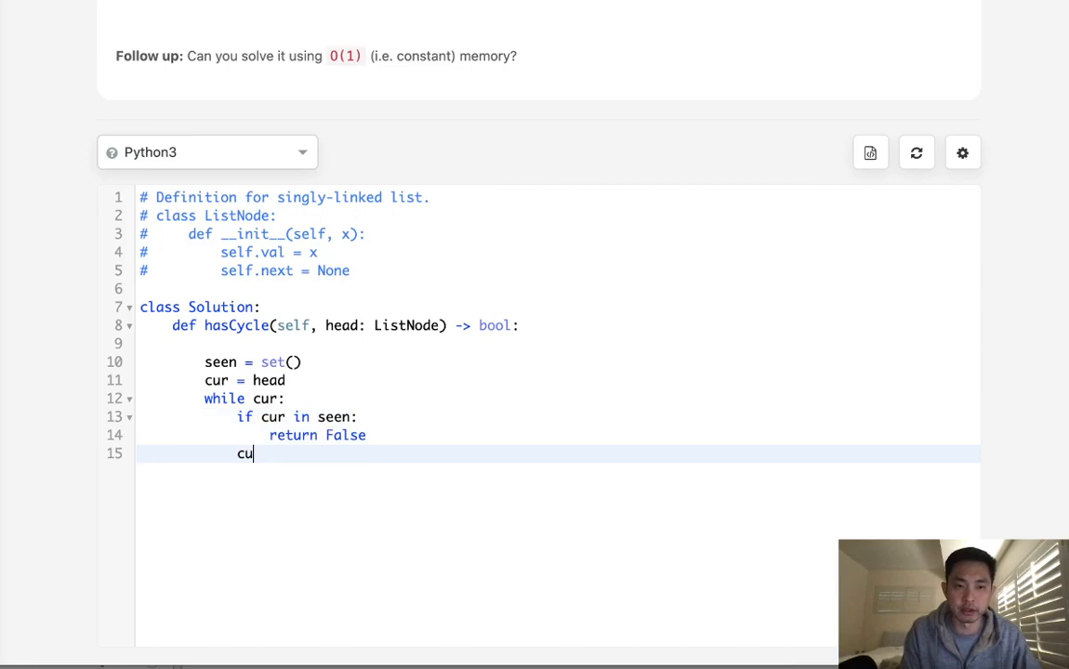
pyautogui.write('seen.add')
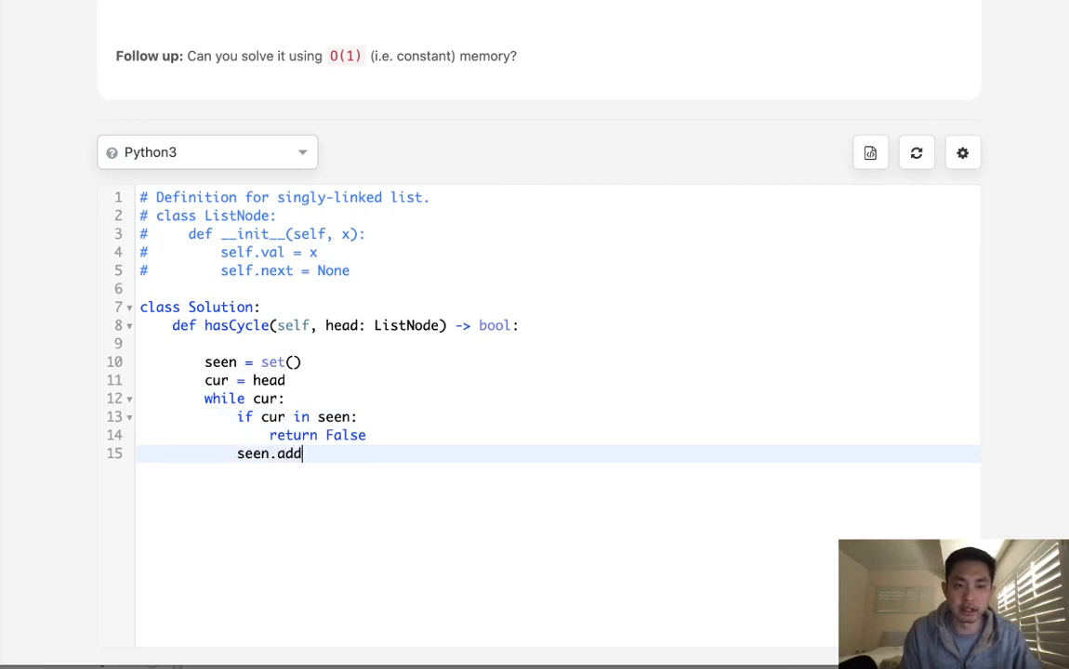
pyautogui.write('(cur)')
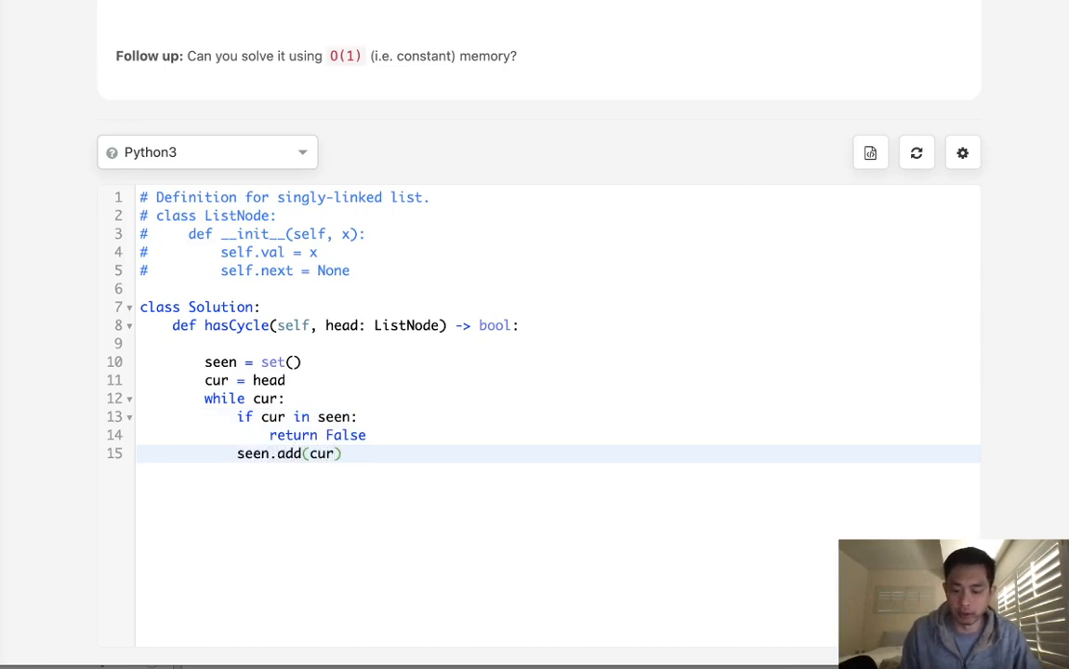
pyautogui.write('cur = cur.')
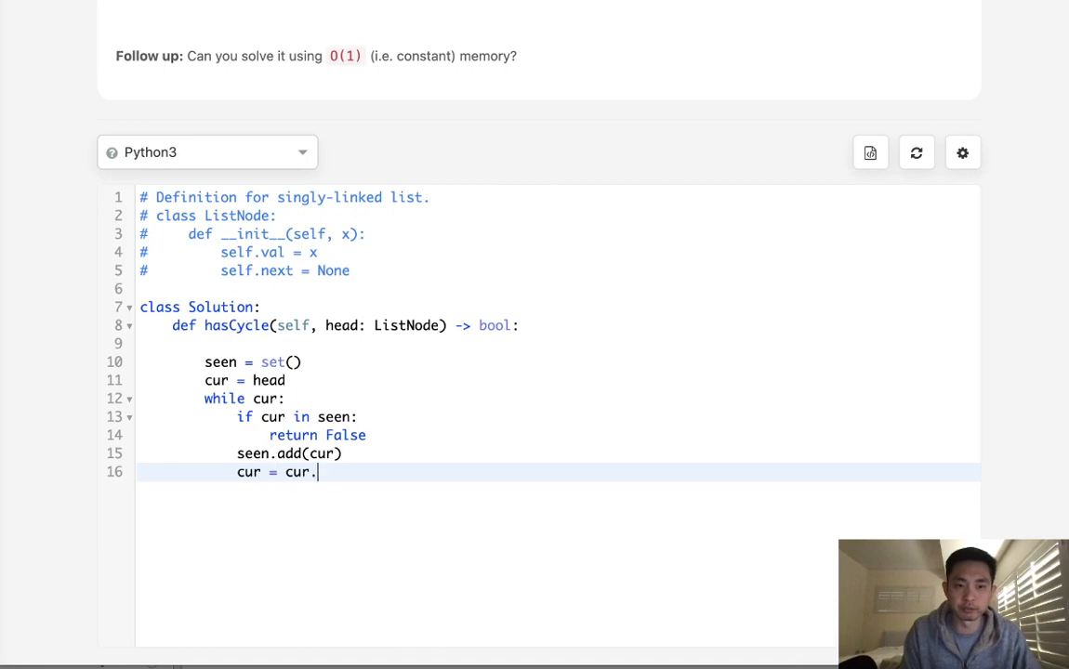
pyautogui.write('next')
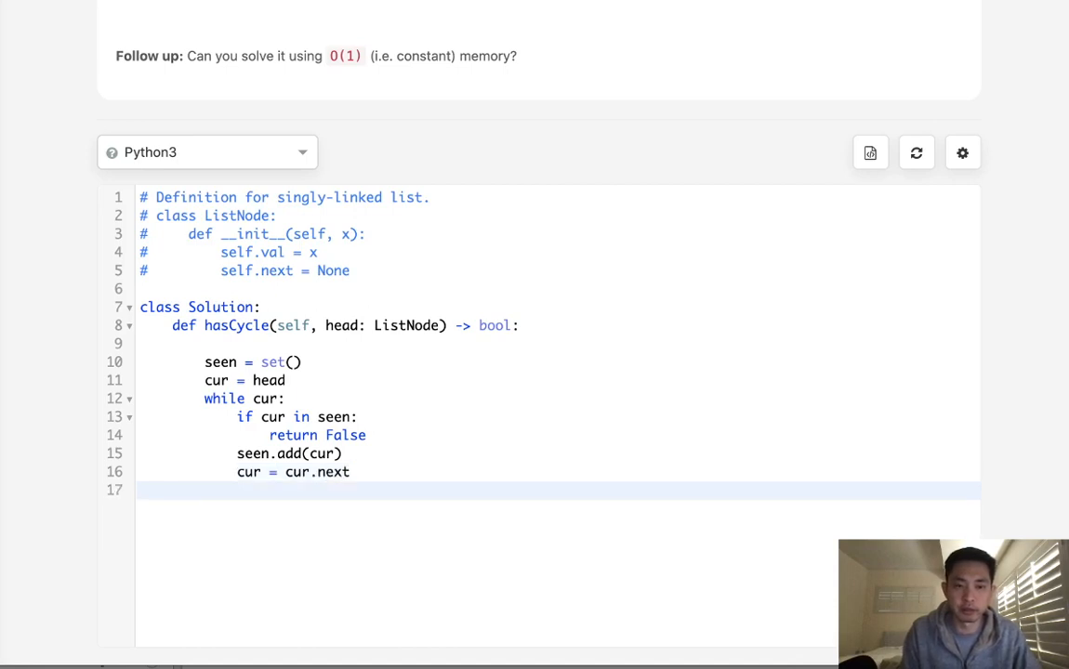
pyautogui.write('retuir')
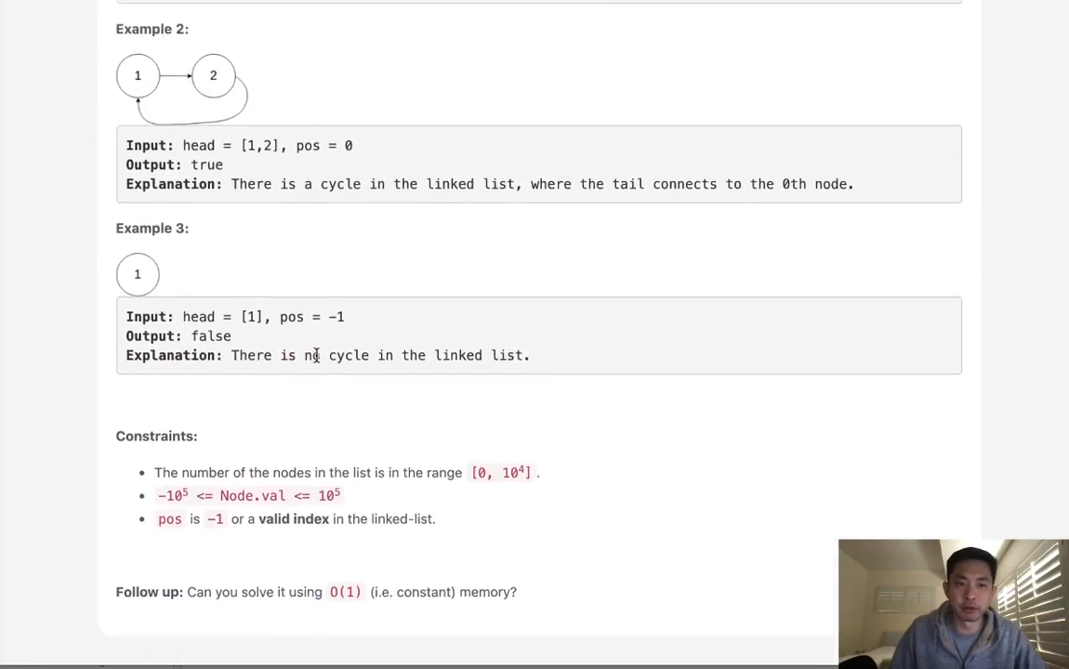
pyautogui.scroll(3)
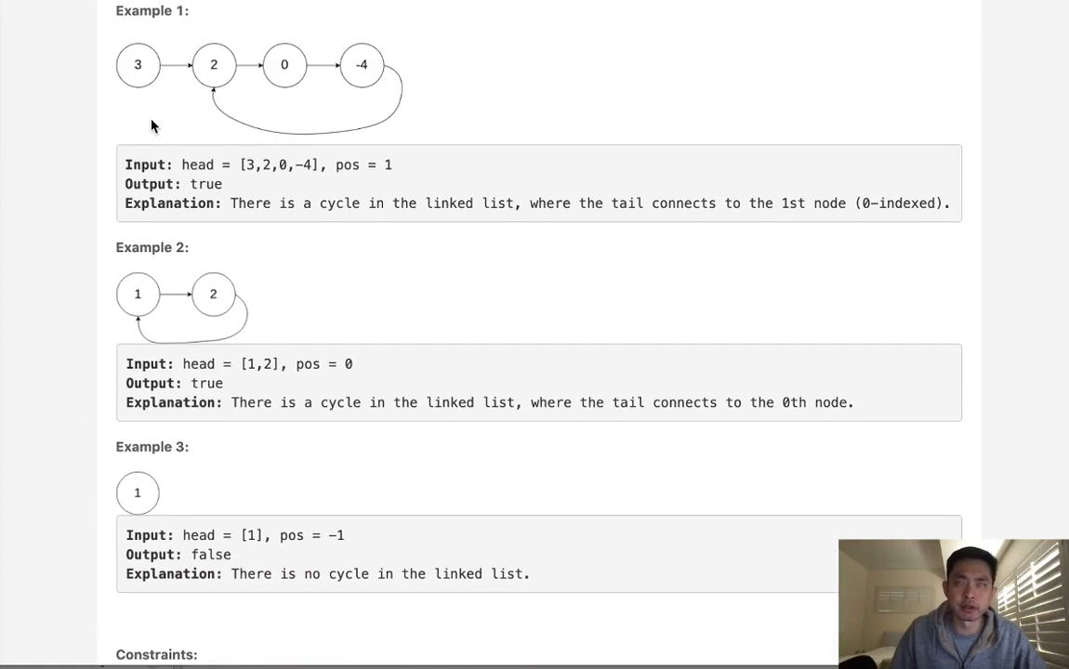
pyautogui.moveTo(134, 76)
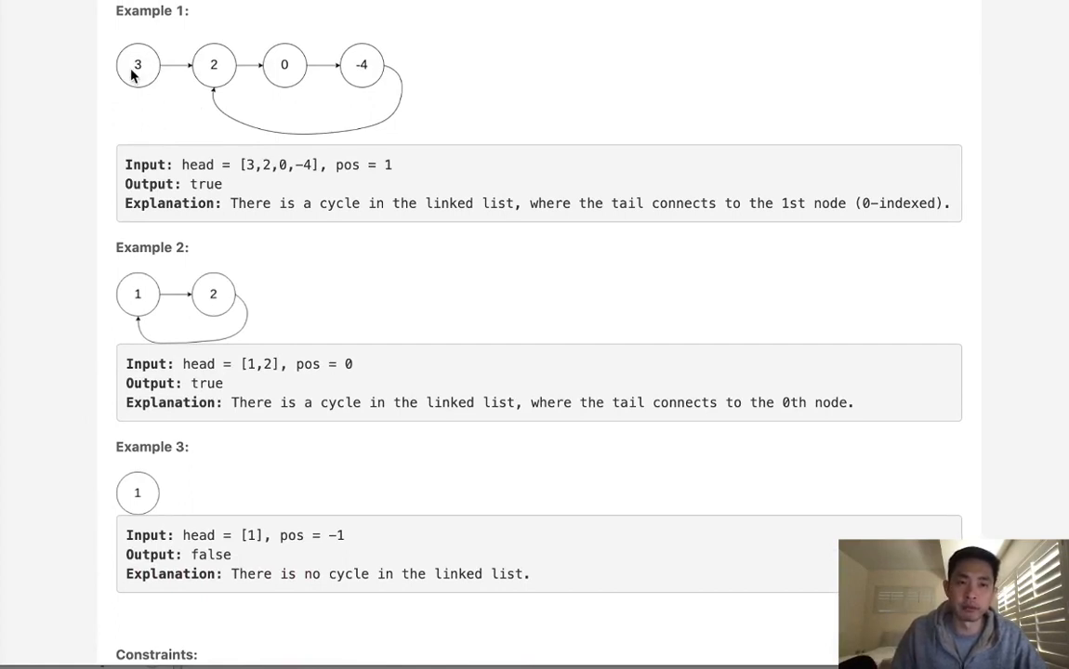
pyautogui.moveTo(469, 79)
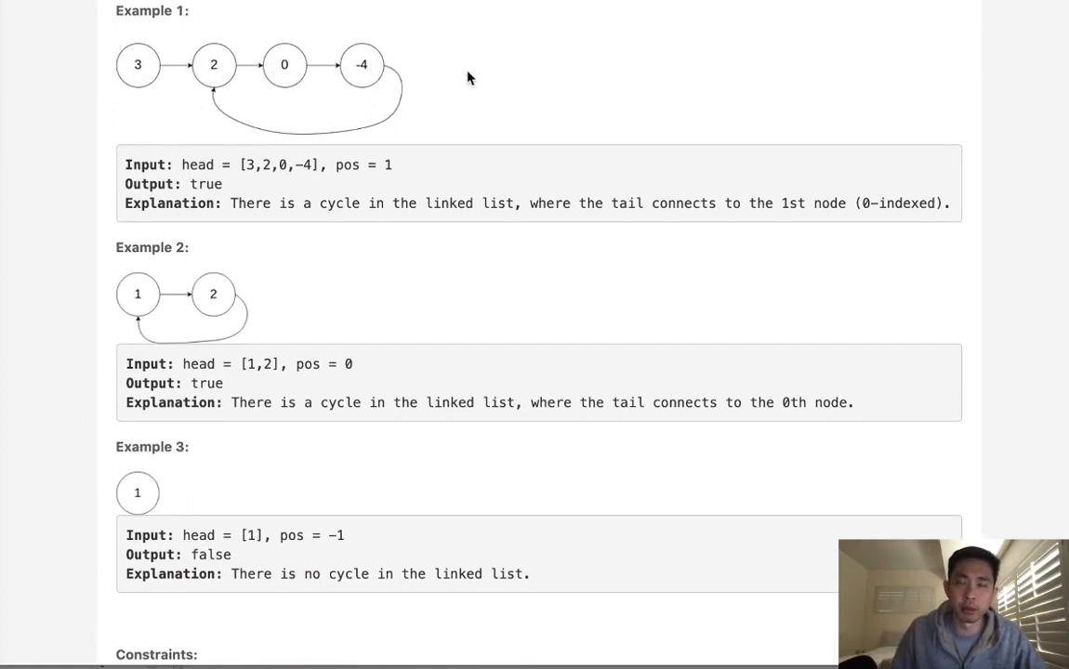
pyautogui.moveTo(465, 82)
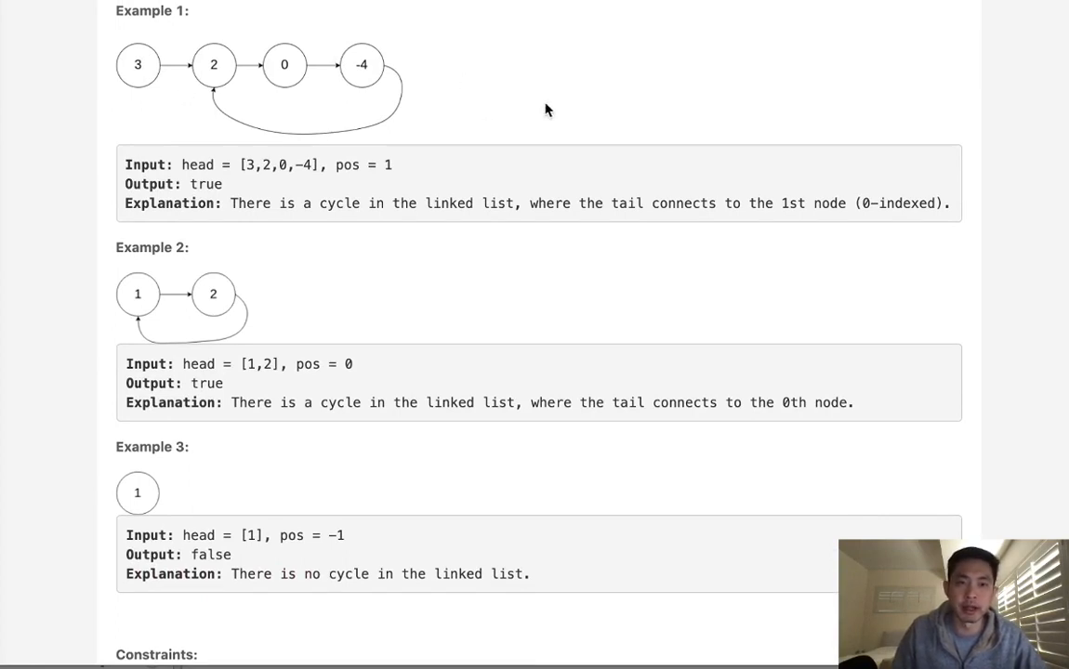
pyautogui.moveTo(182, 78)
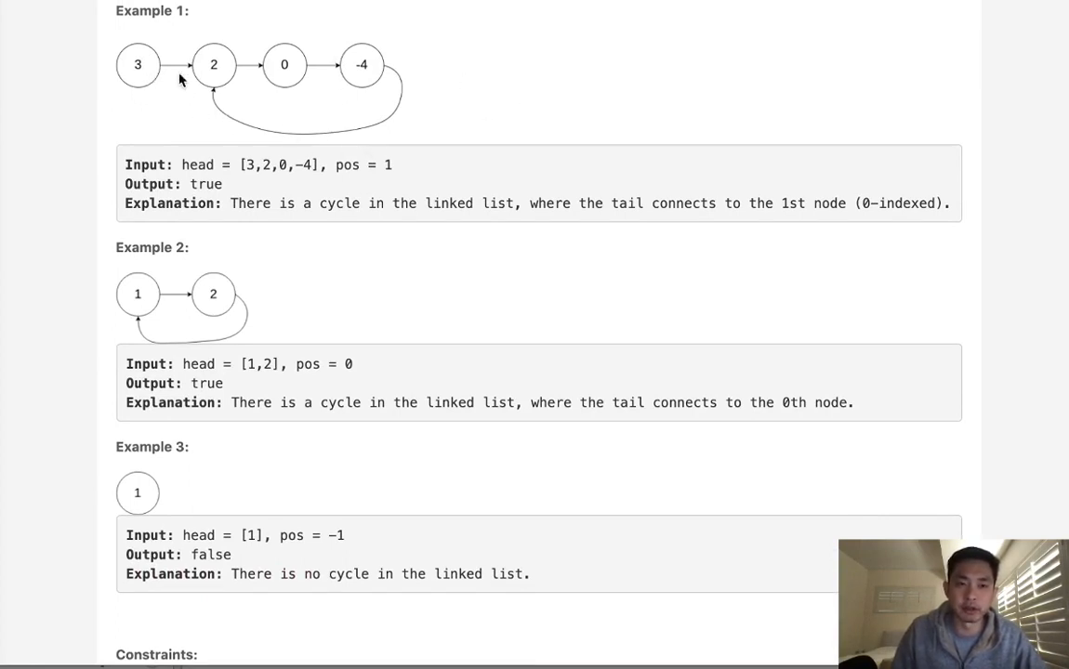
pyautogui.moveTo(413, 96)
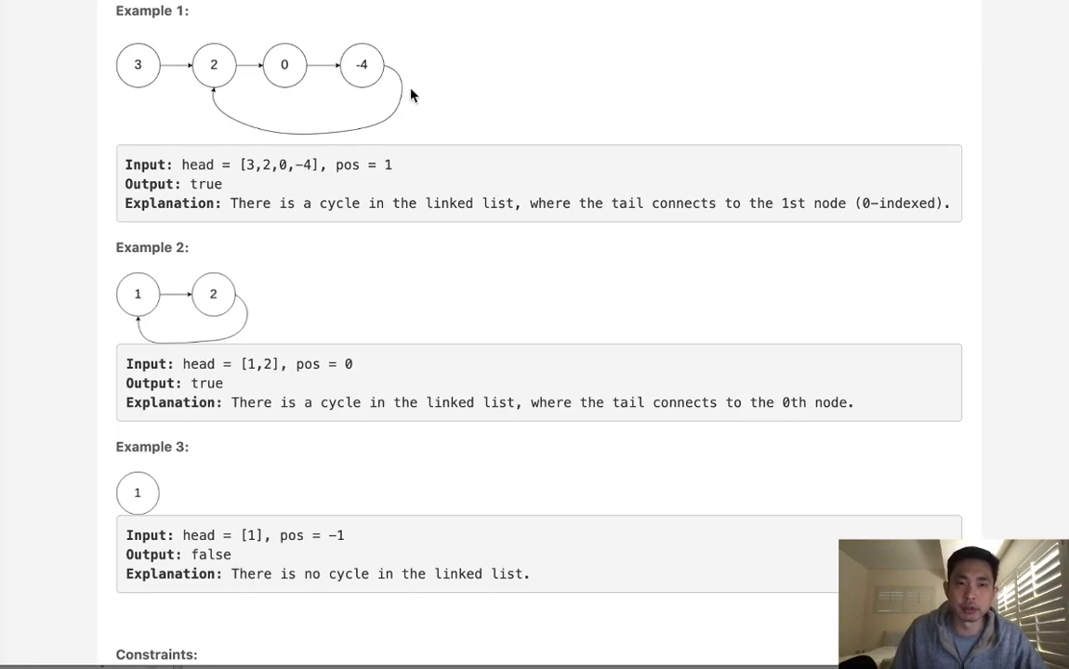
pyautogui.moveTo(189, 102)
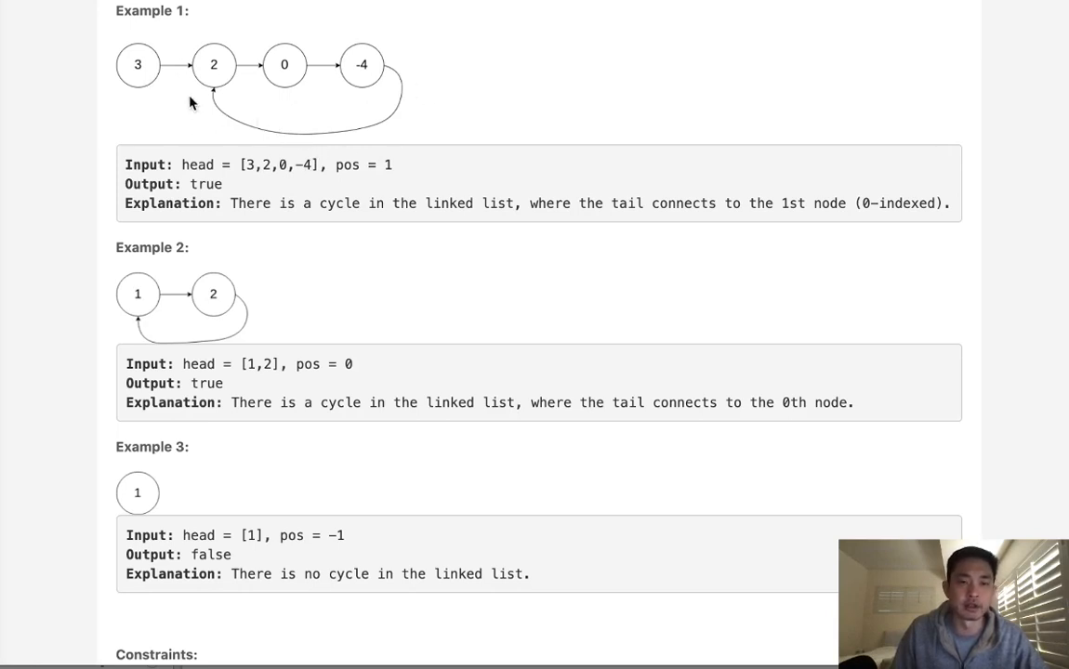
pyautogui.moveTo(275, 108)
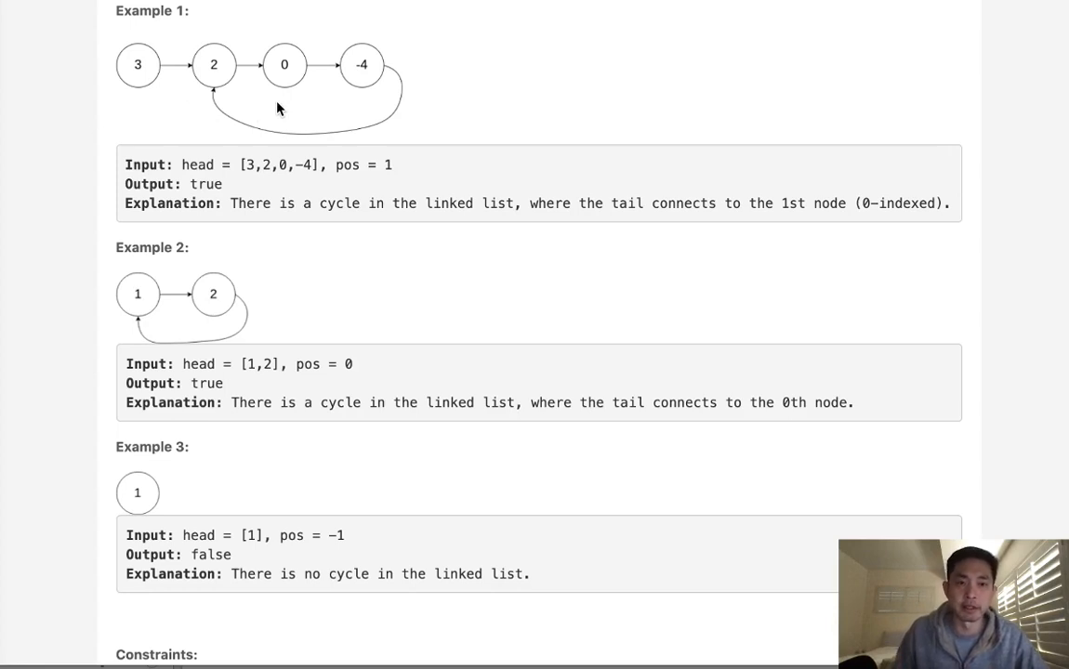
pyautogui.moveTo(264, 78)
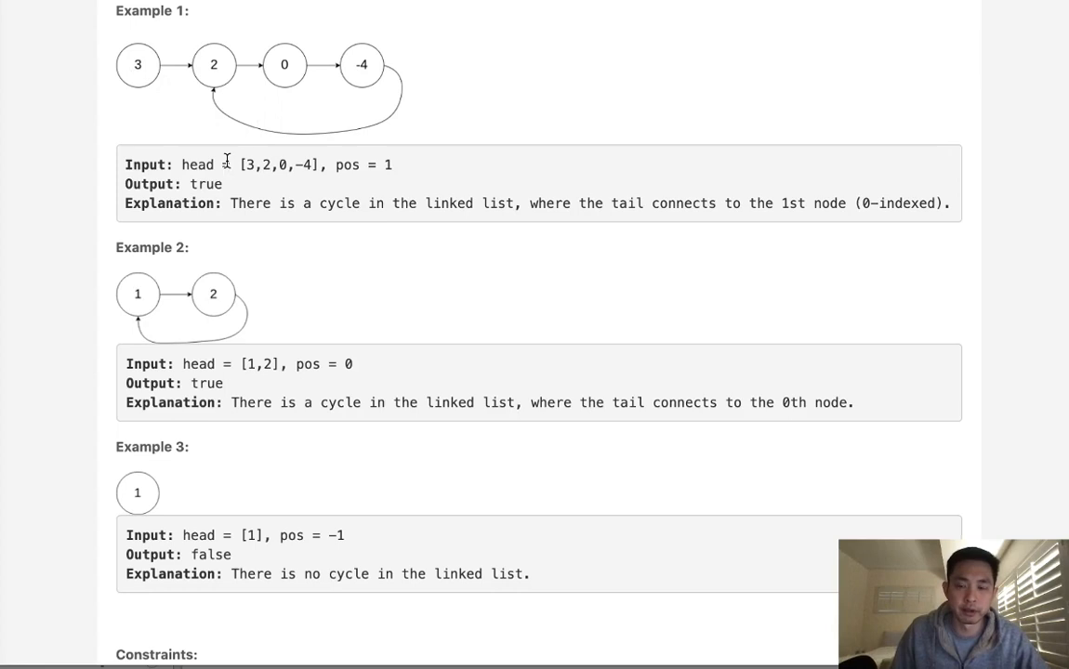
pyautogui.moveTo(169, 52)
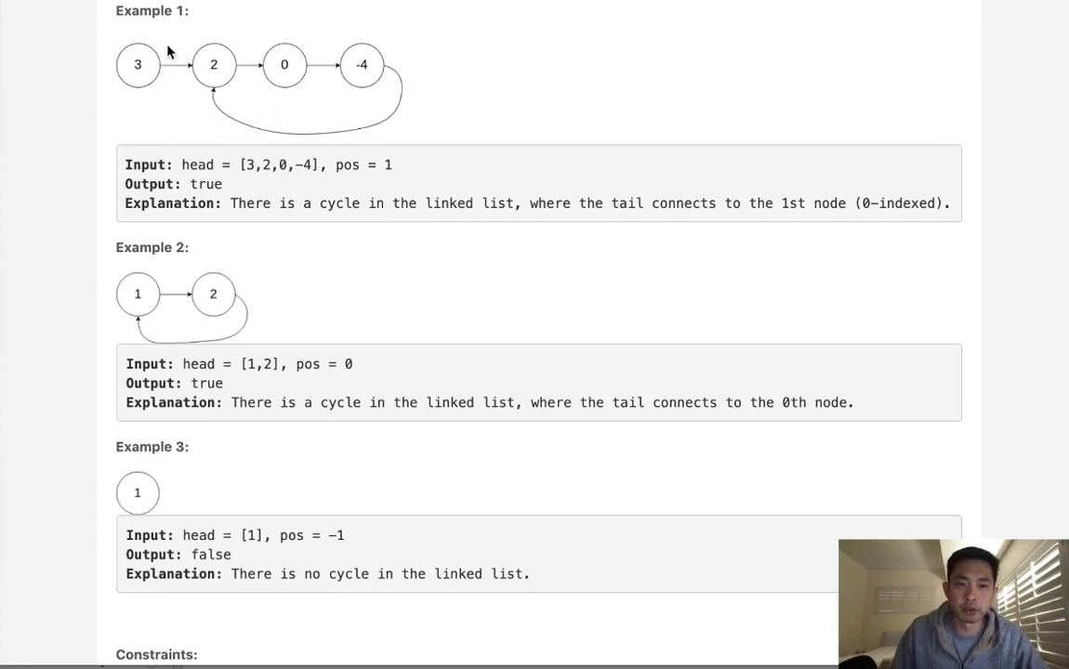
pyautogui.moveTo(153, 78)
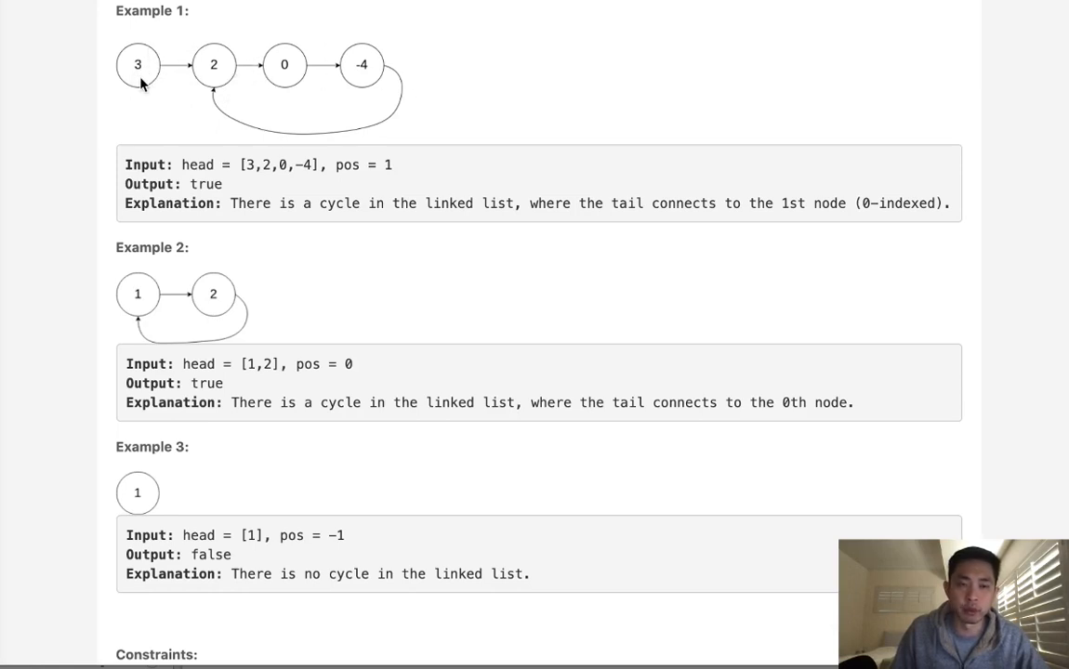
pyautogui.moveTo(375, 71)
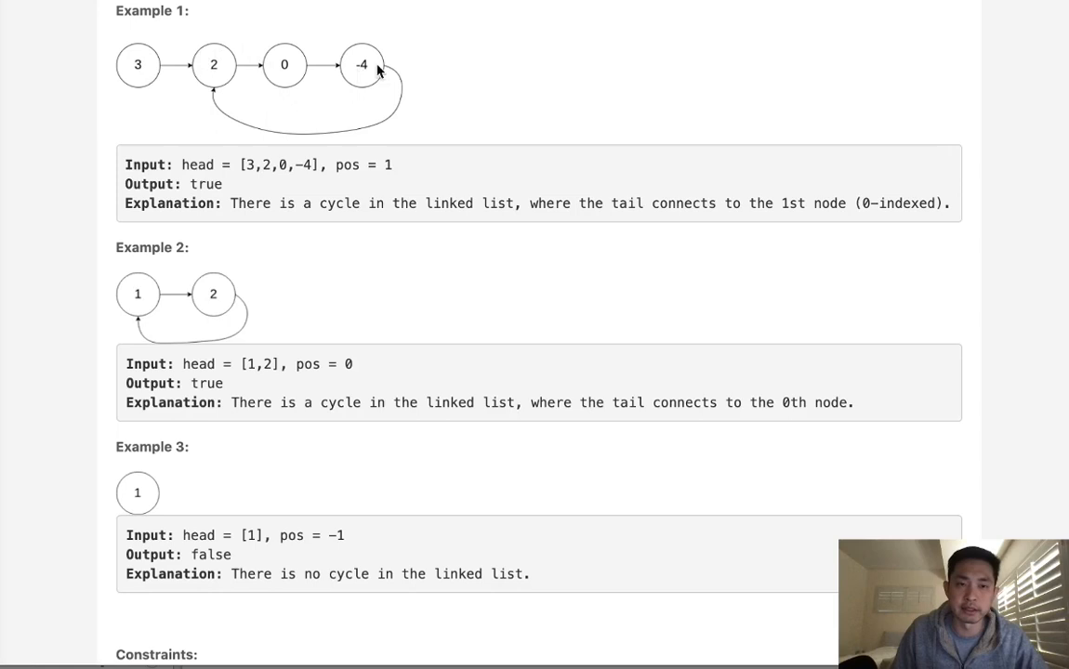
pyautogui.moveTo(372, 93)
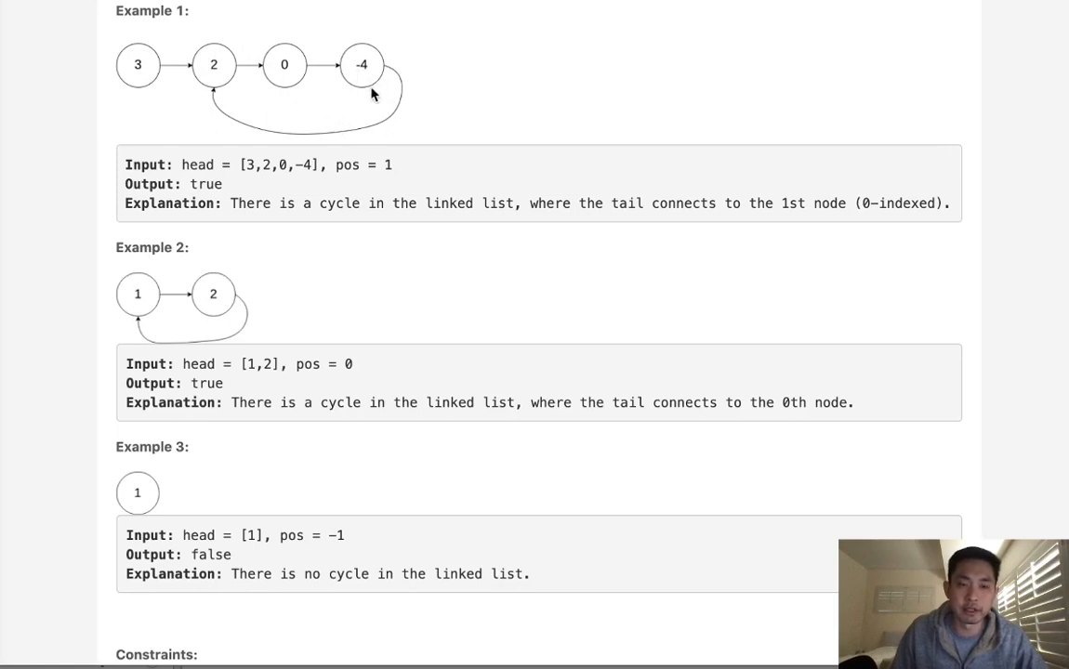
pyautogui.moveTo(312, 75)
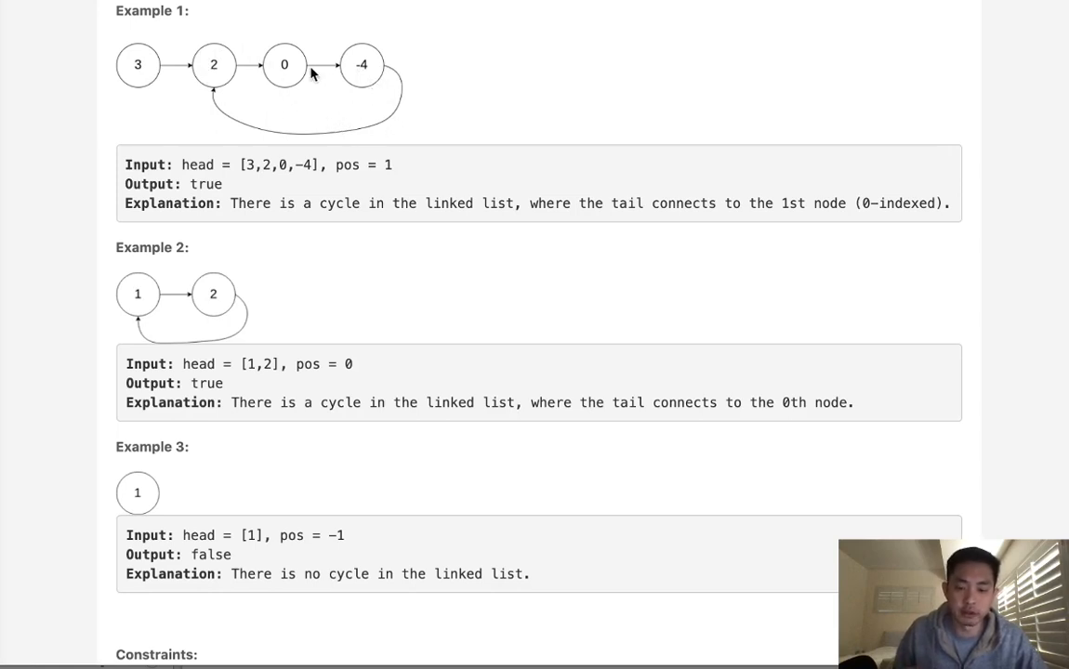
pyautogui.moveTo(361, 116)
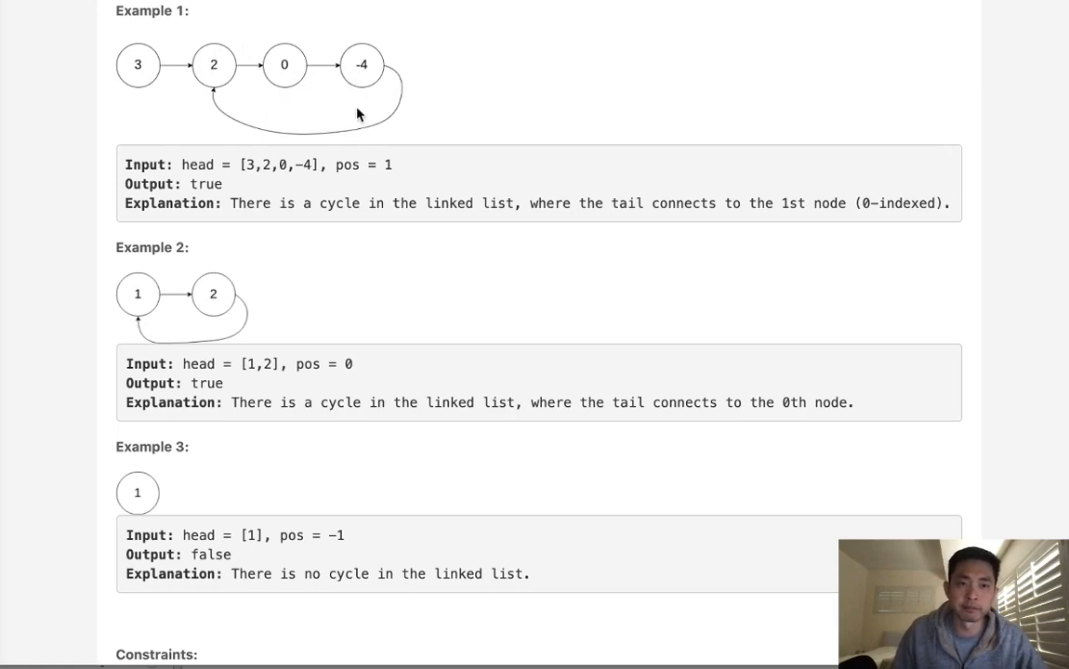
pyautogui.moveTo(171, 68)
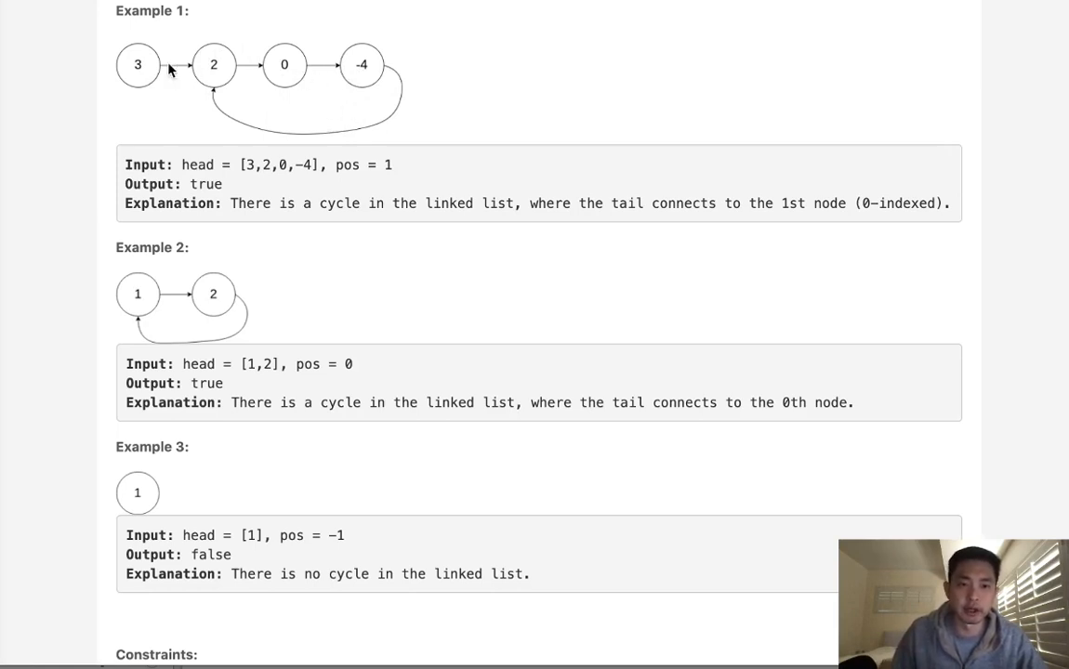
pyautogui.scroll(-3)
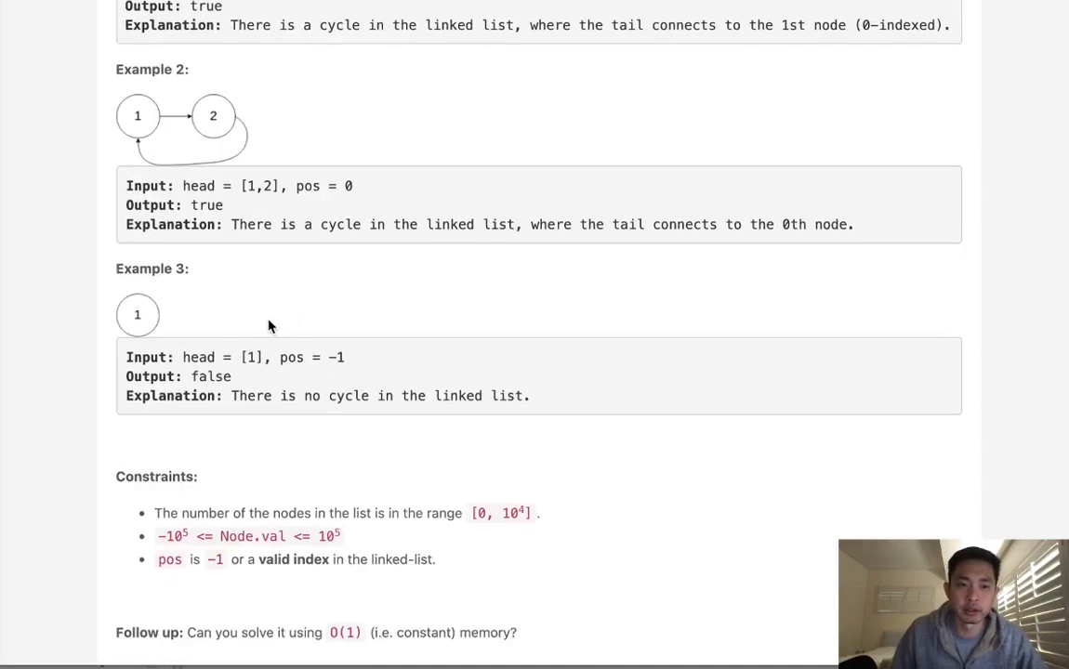
# Step: Write 'slow = fast = head' and the loop header 'while slow and fast and fast.next:'
pyautogui.scroll(-3)
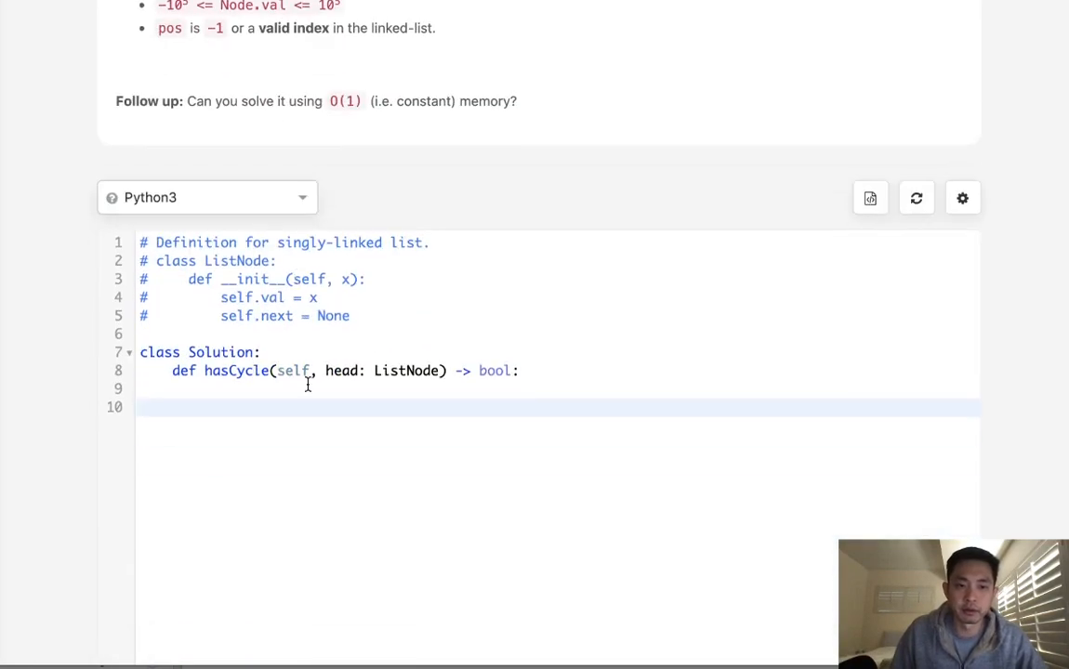
pyautogui.write('slow')
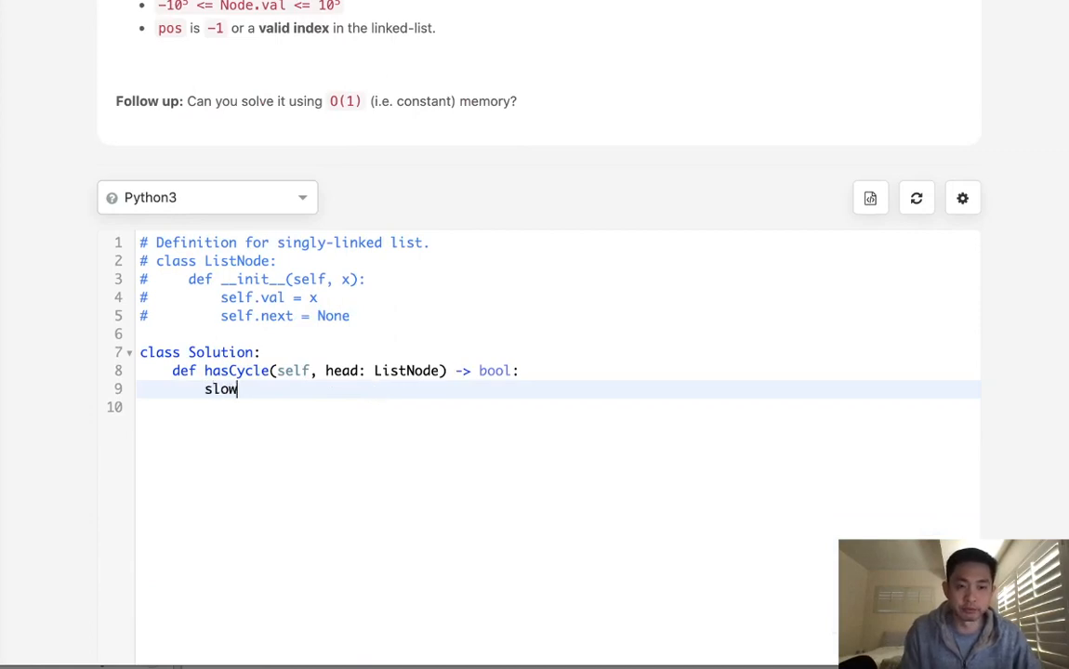
pyautogui.write('= fast = head')
pyautogui.write('w')
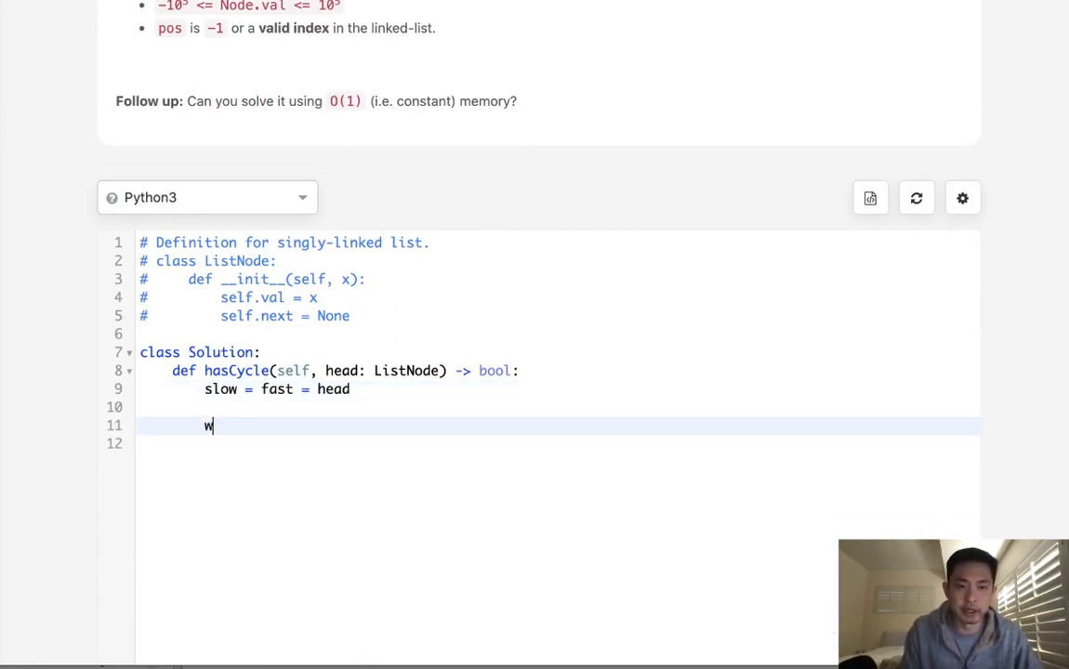
pyautogui.write('hile s')
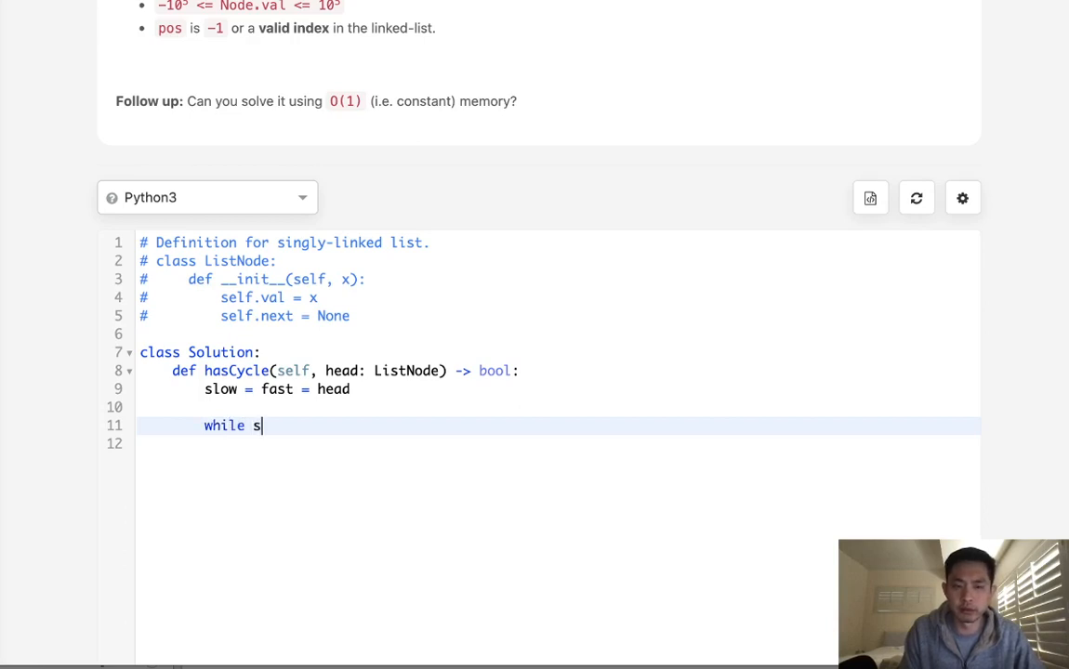
pyautogui.write('low and')
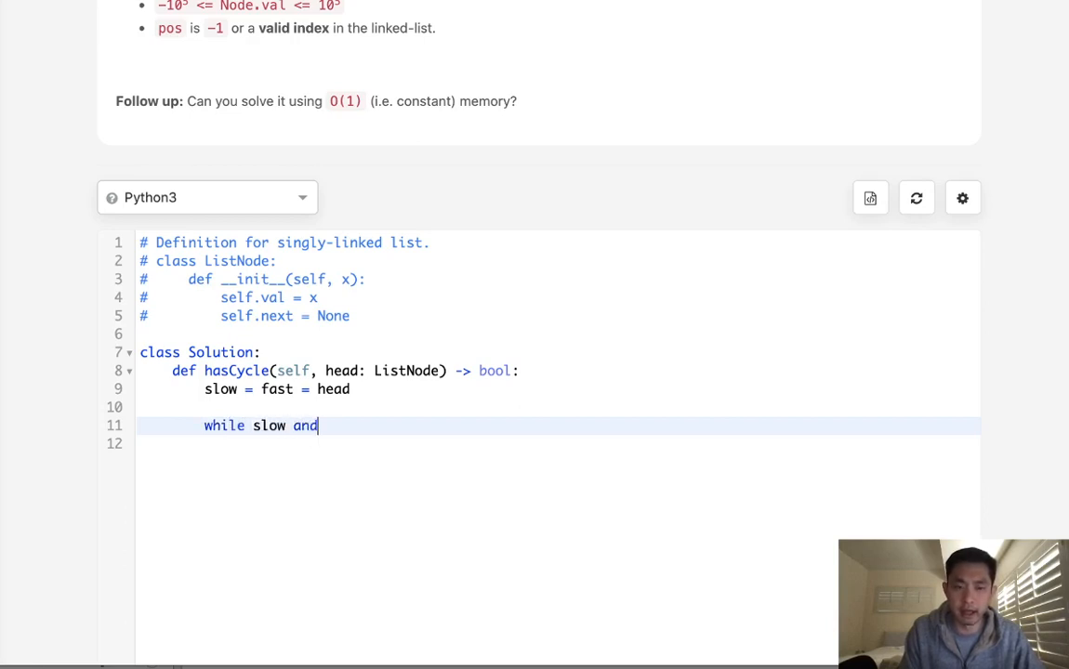
pyautogui.write('fast and fast')
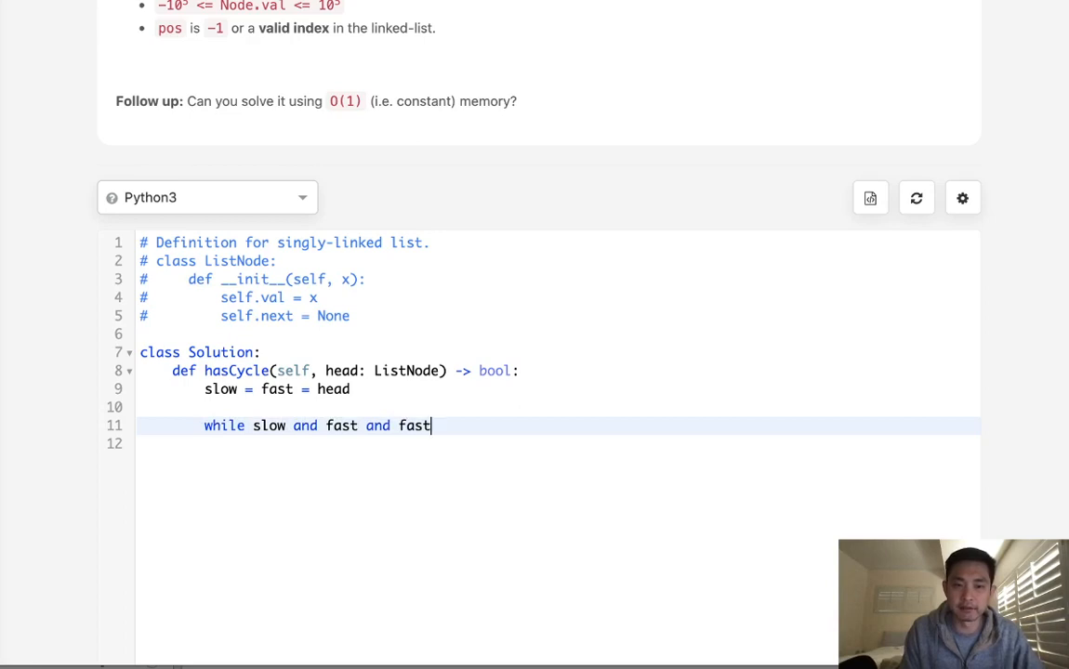
pyautogui.write('.next')
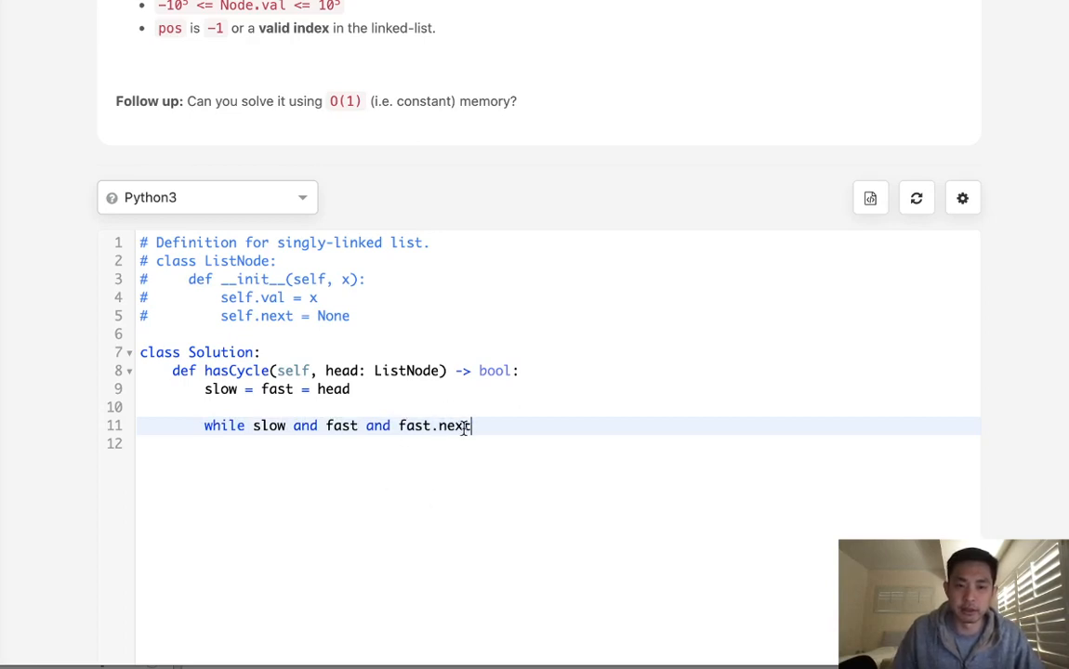
pyautogui.write(':')
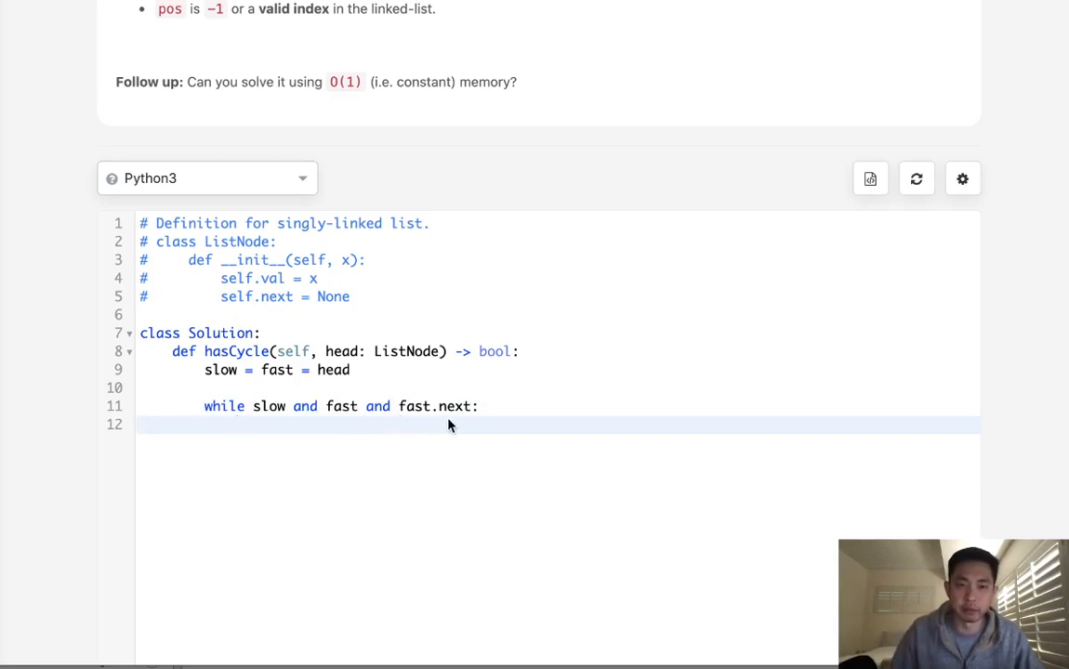
pyautogui.moveTo(450, 435)
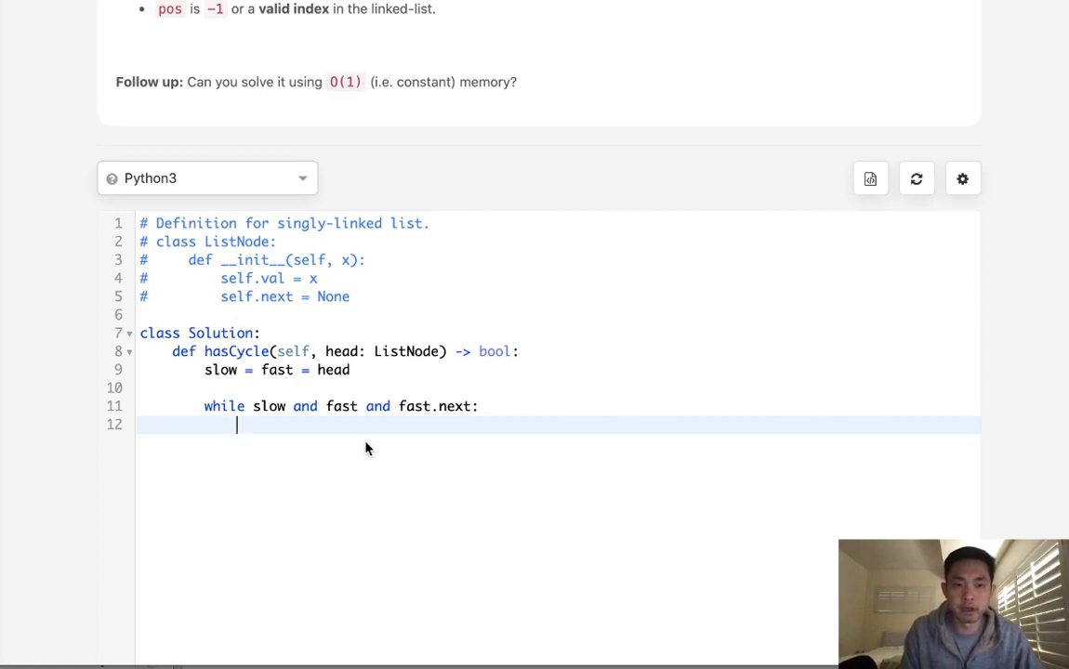
# Step: In the loop return True when slow == fast and advance slow = slow.next
pyautogui.write('if slow')
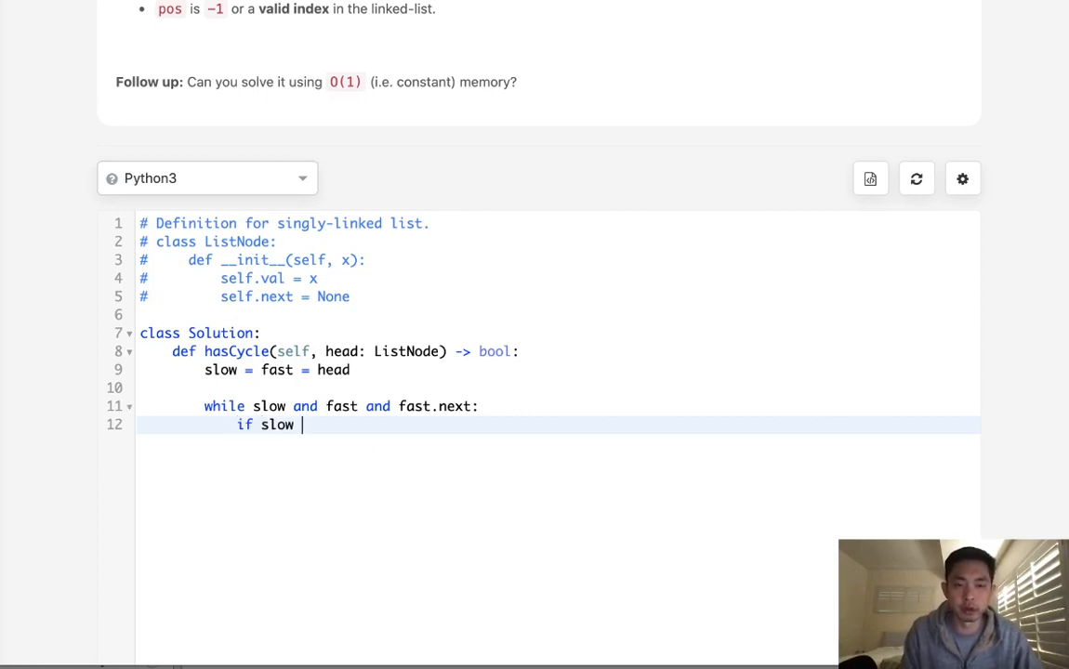
pyautogui.write('== fast: re')
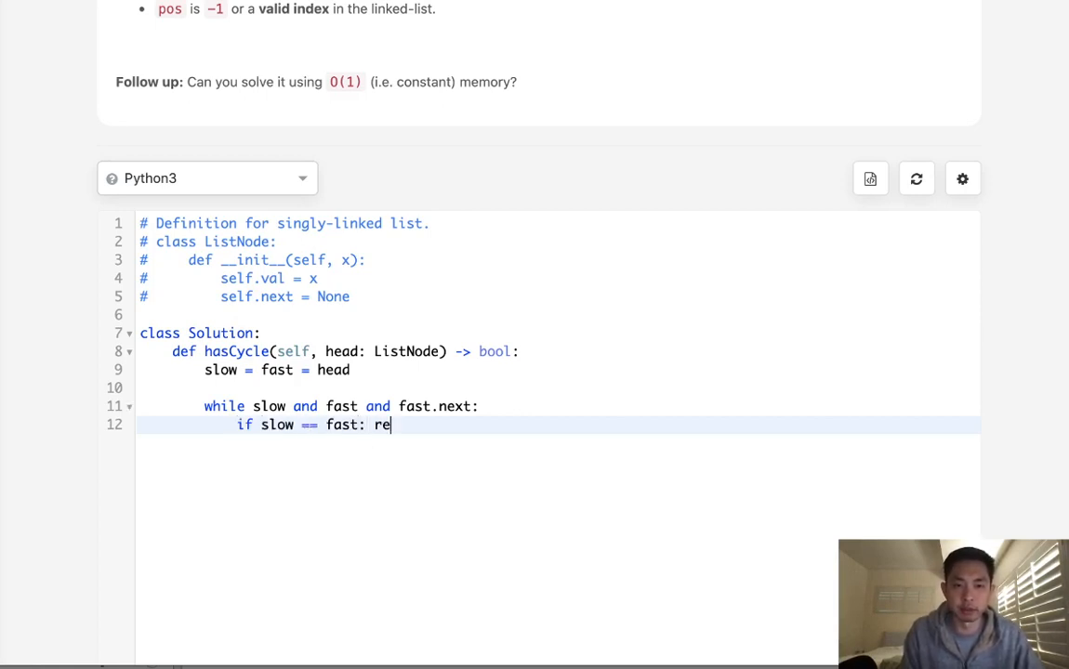
pyautogui.write('turn True')
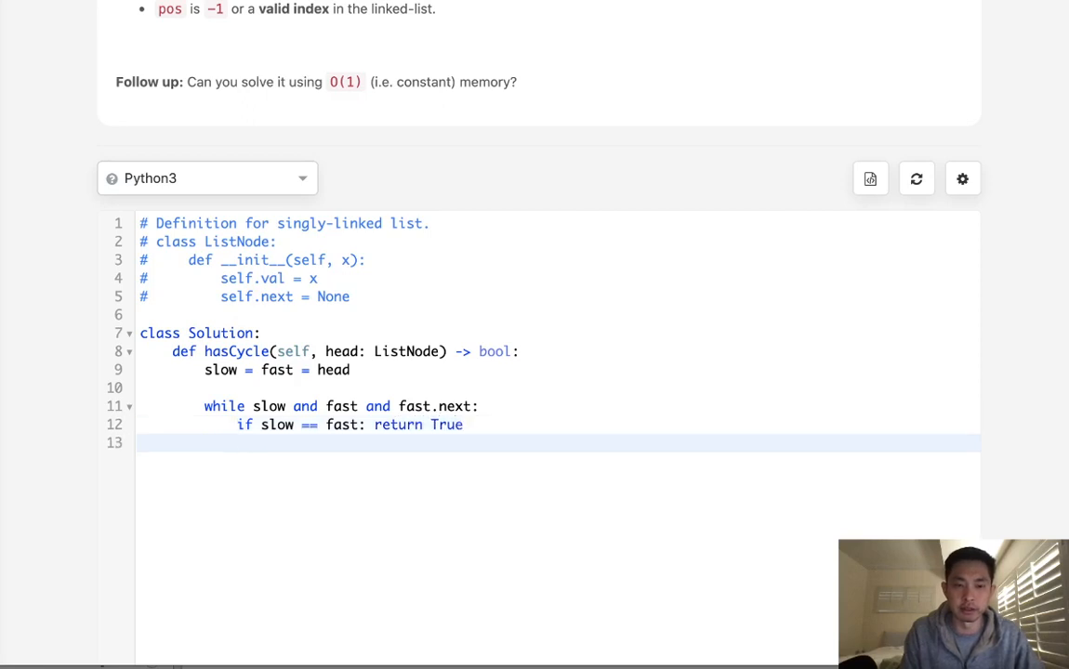
pyautogui.write('slow')
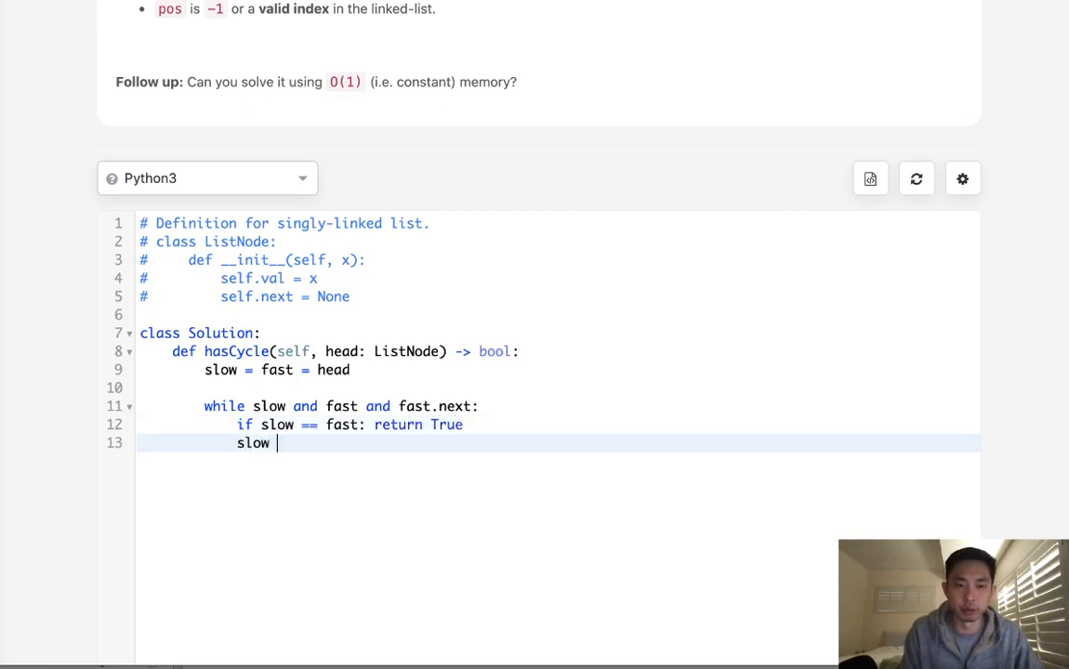
pyautogui.write('= slow.next')
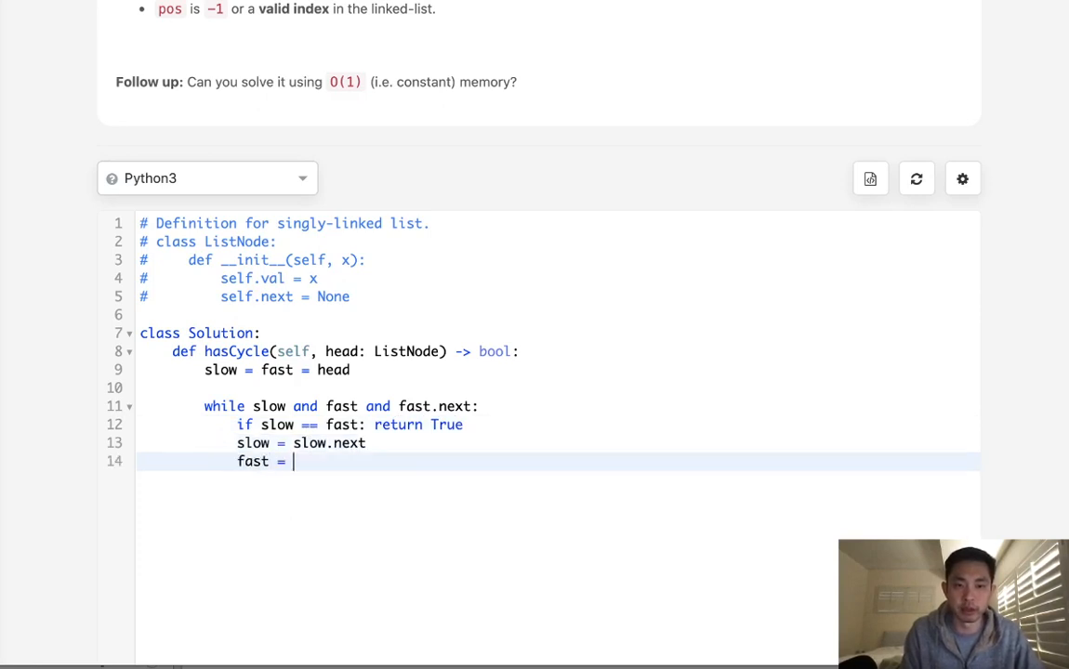
# Step: Advance fast = fast.next.next and return False after the loop, then submit (Wrong Answer)
pyautogui.write('fast.next')
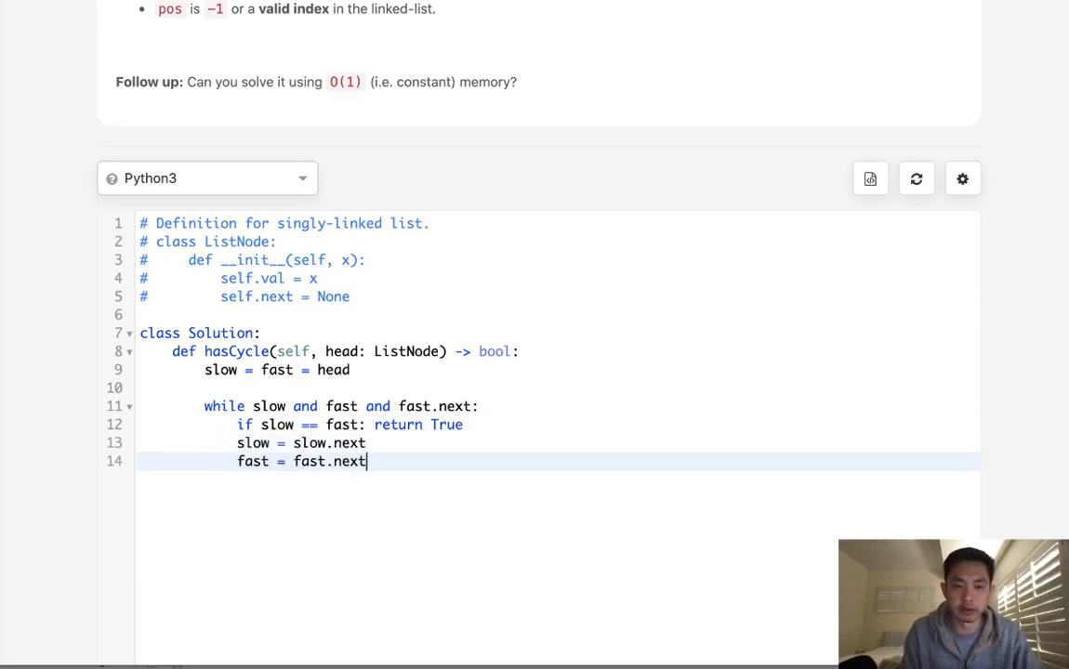
pyautogui.write('.next')
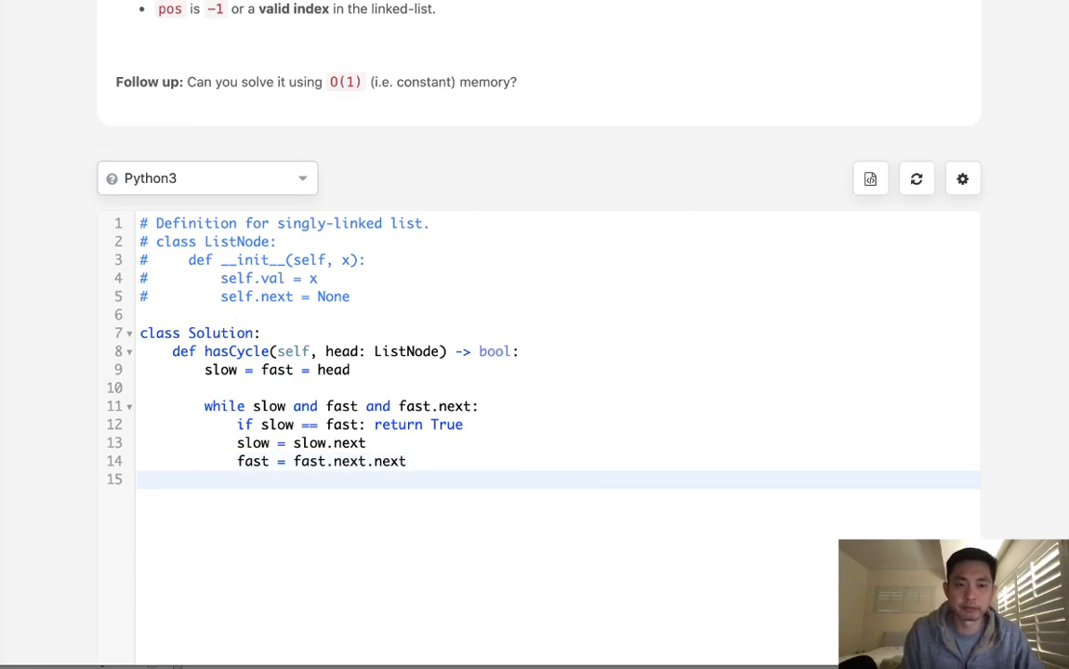
pyautogui.write('return F')
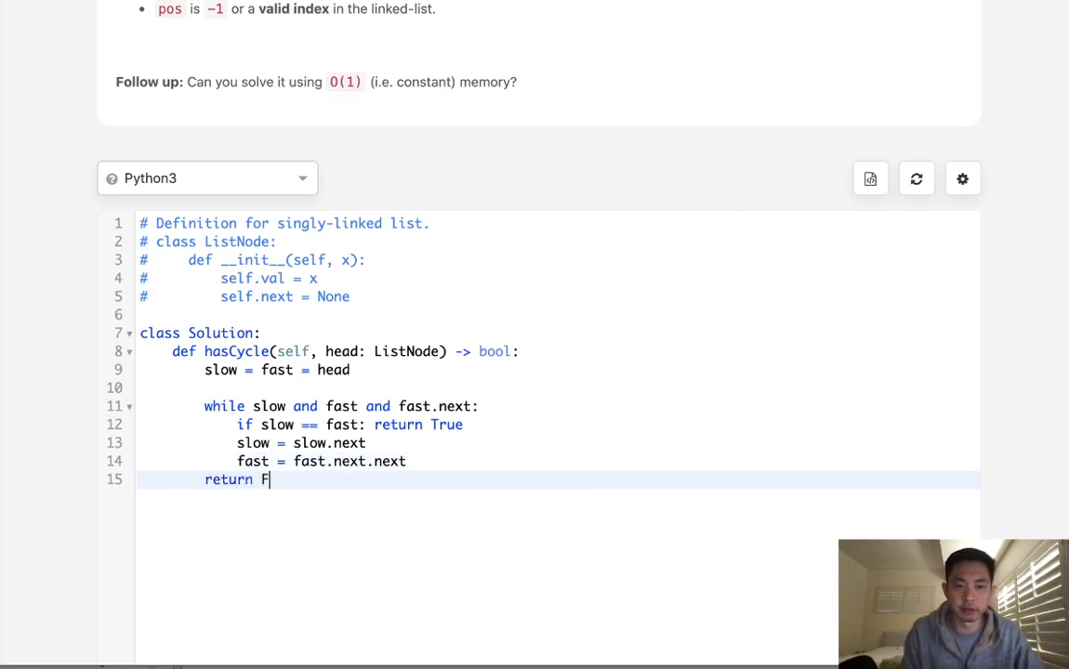
pyautogui.write('alse')
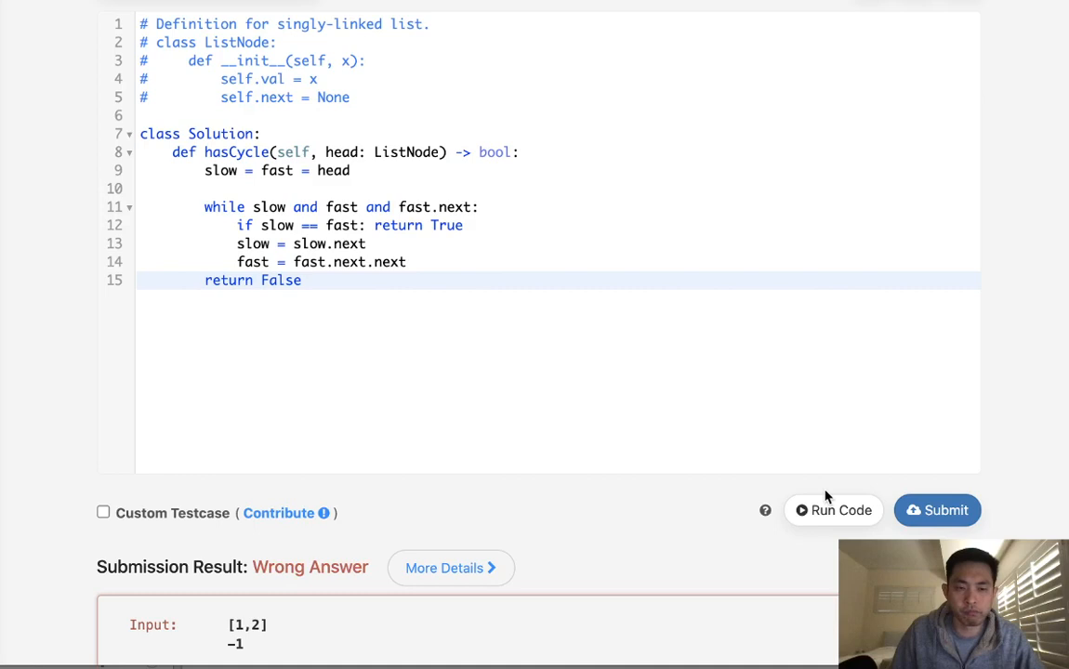
pyautogui.scroll(-3)
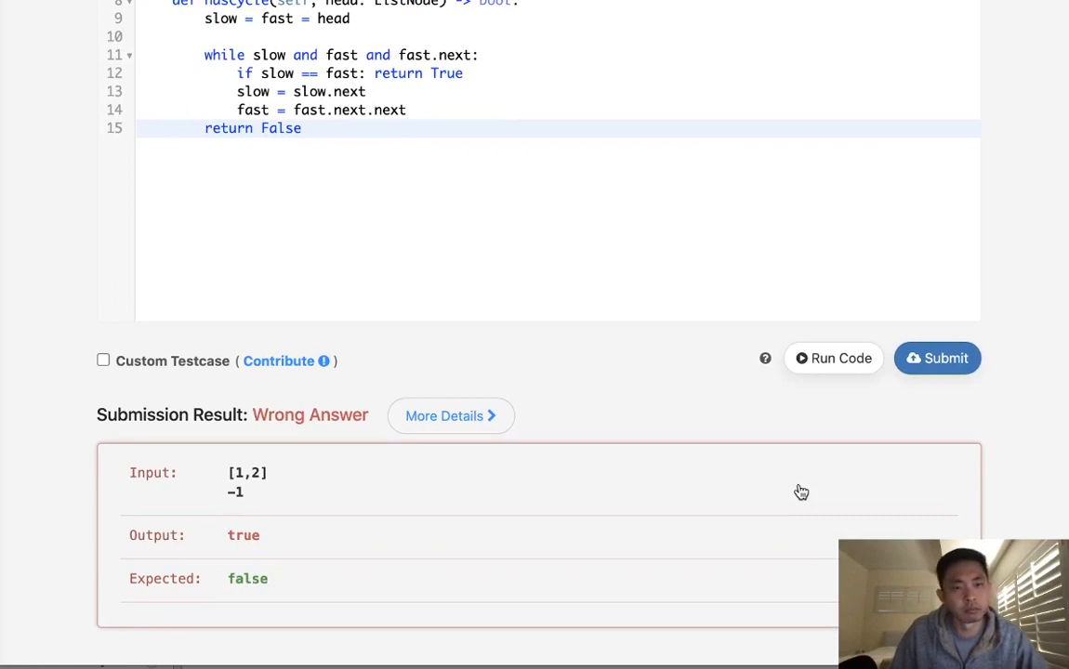
pyautogui.moveTo(753, 454)
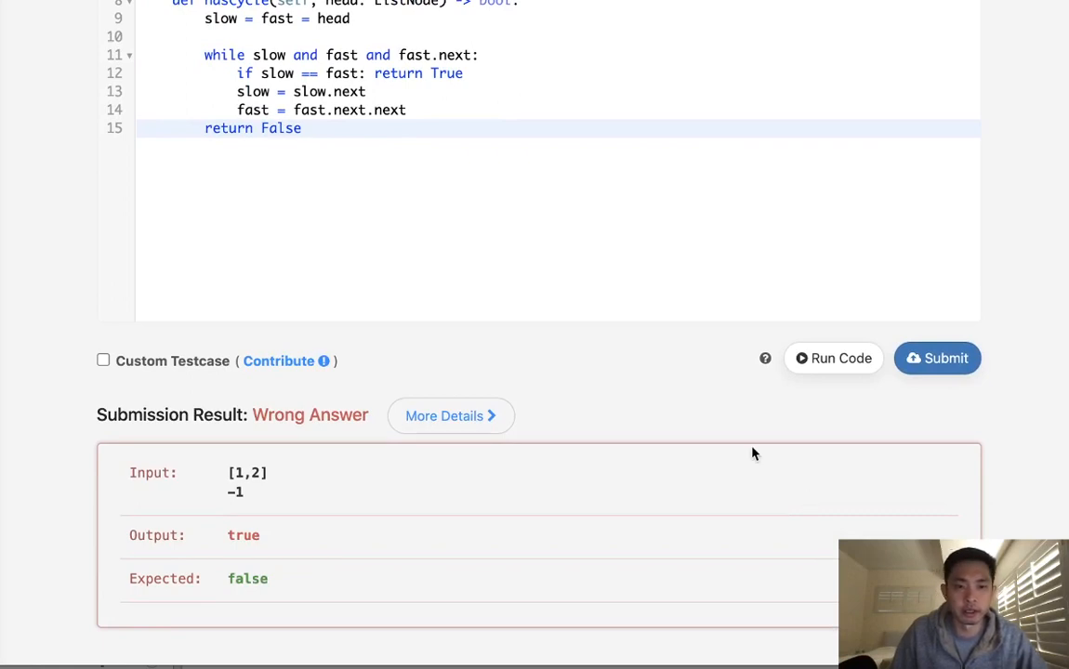
pyautogui.moveTo(219, 543)
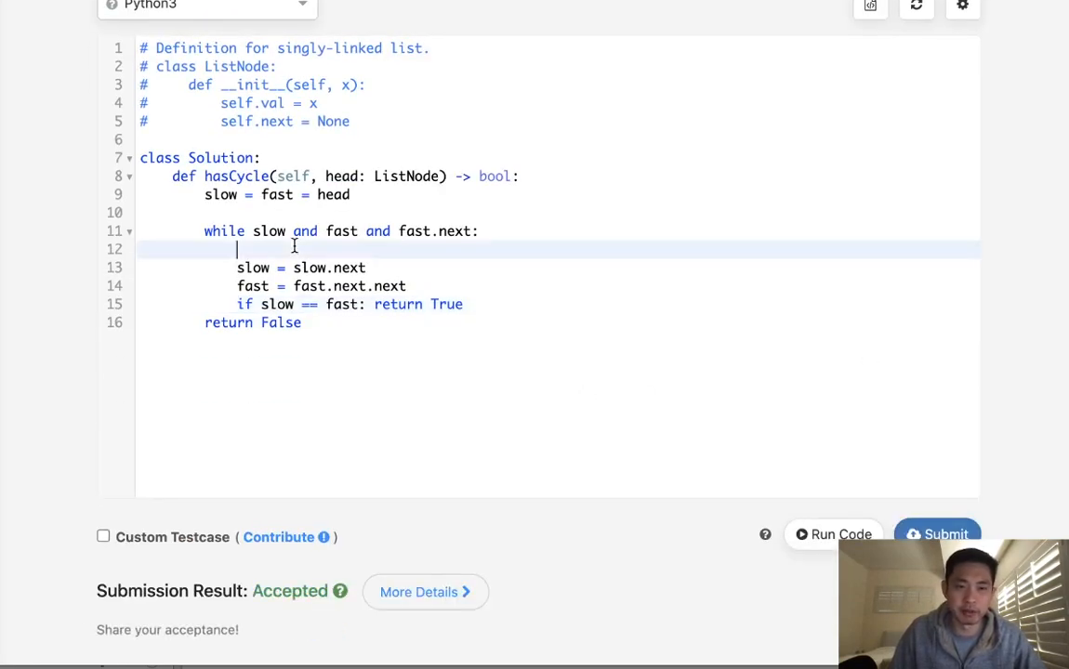
# Step: Delete the leftover empty line inside the loop after moving the slow == fast check below the pointer updates
pyautogui.press('Backspace')
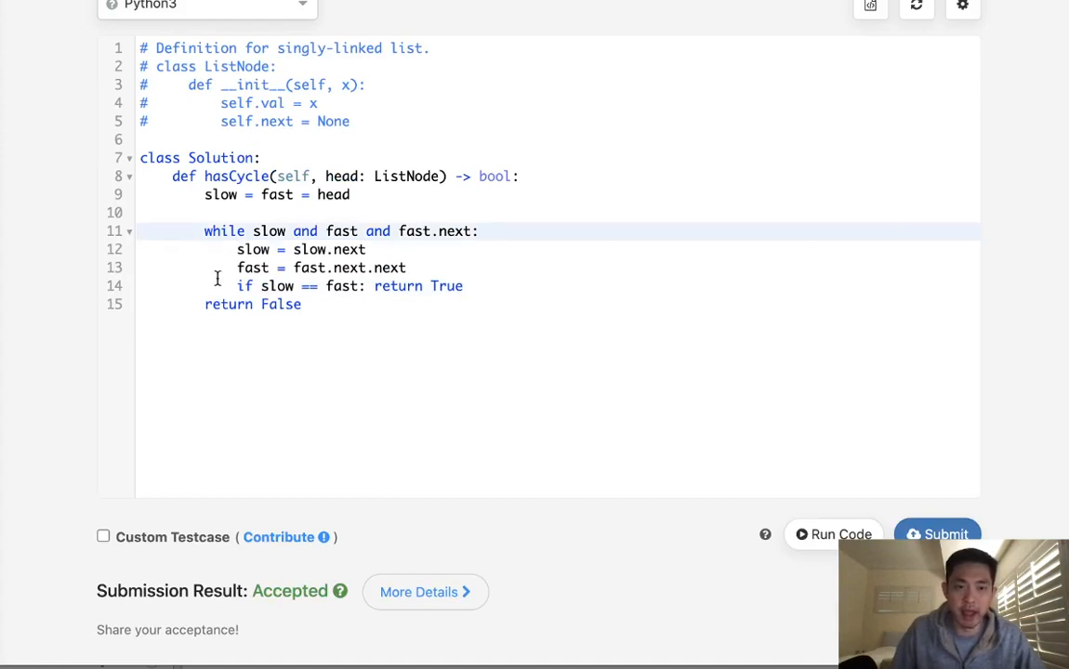
pyautogui.moveTo(292, 249)
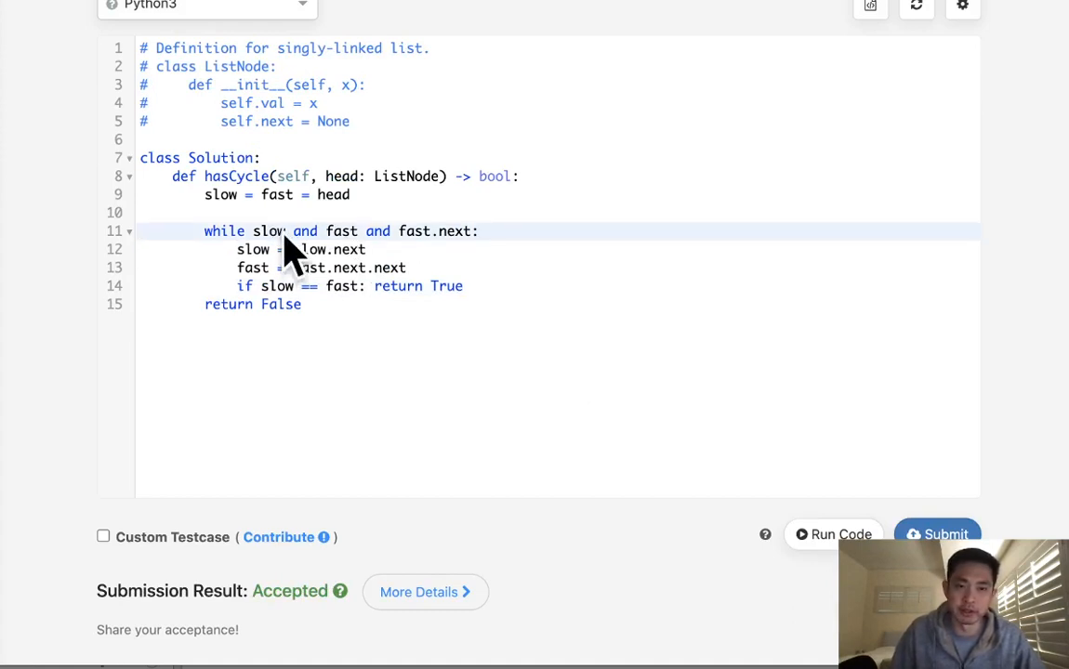